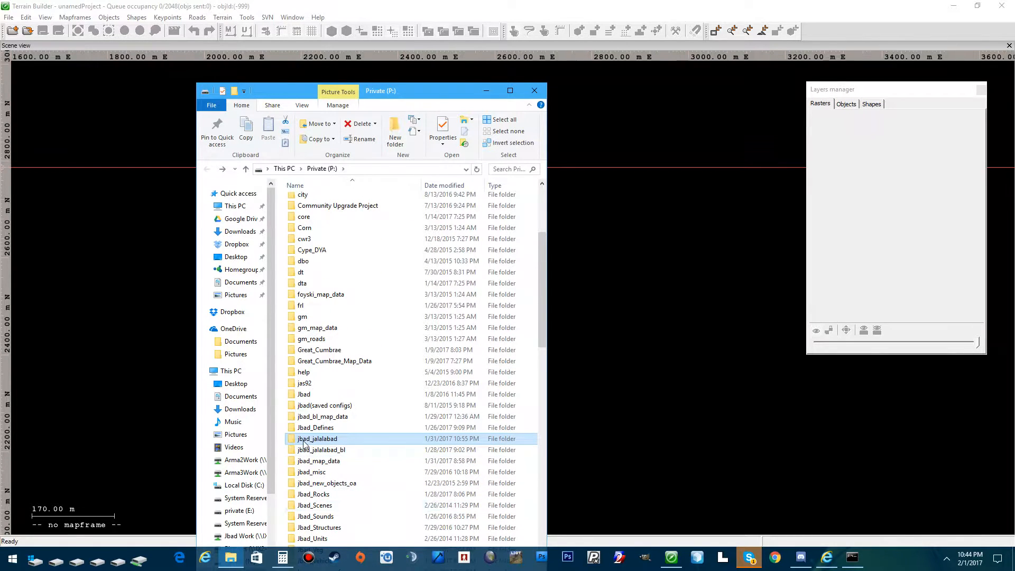
pyautogui.moveTo(316, 439)
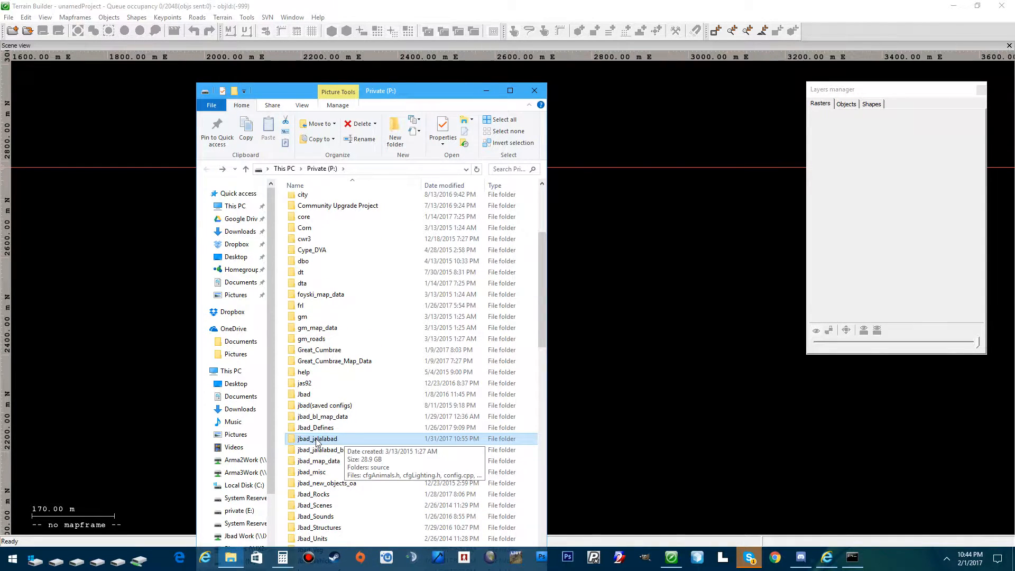
# Open the source folder inside the jbad_jalalabad project folder on P:.
pyautogui.doubleClick(316, 439)
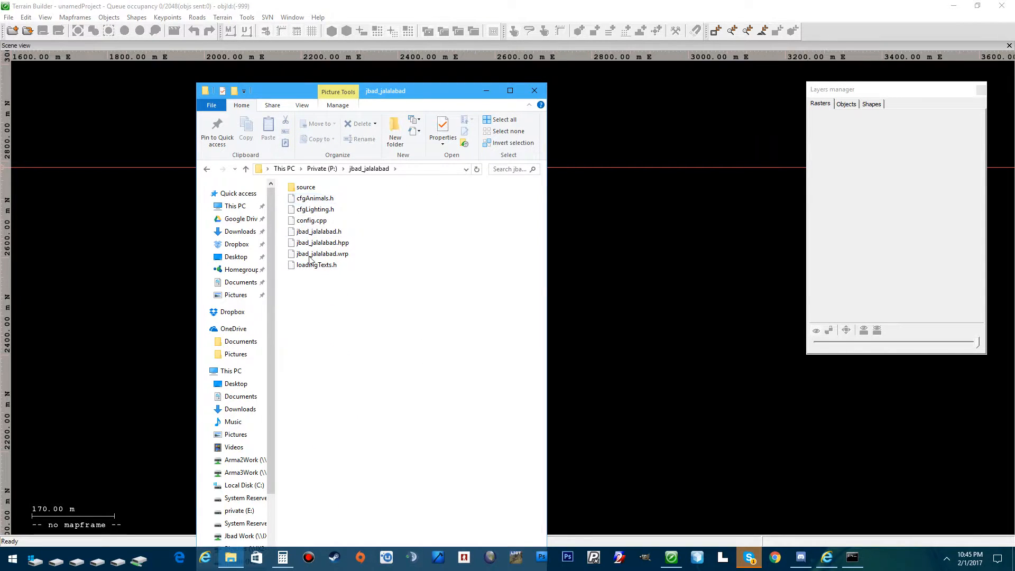
pyautogui.click(312, 220)
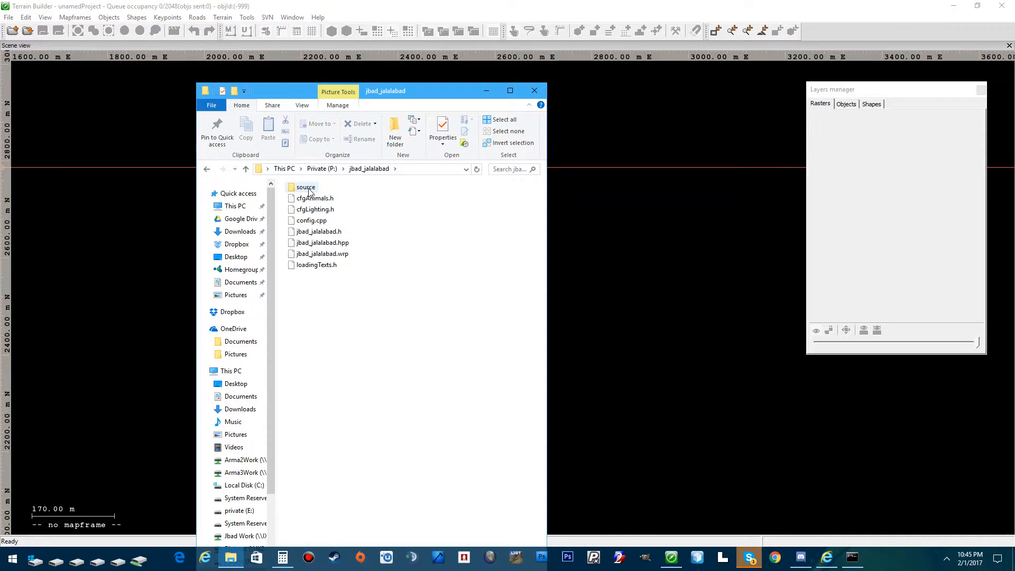
pyautogui.doubleClick(306, 187)
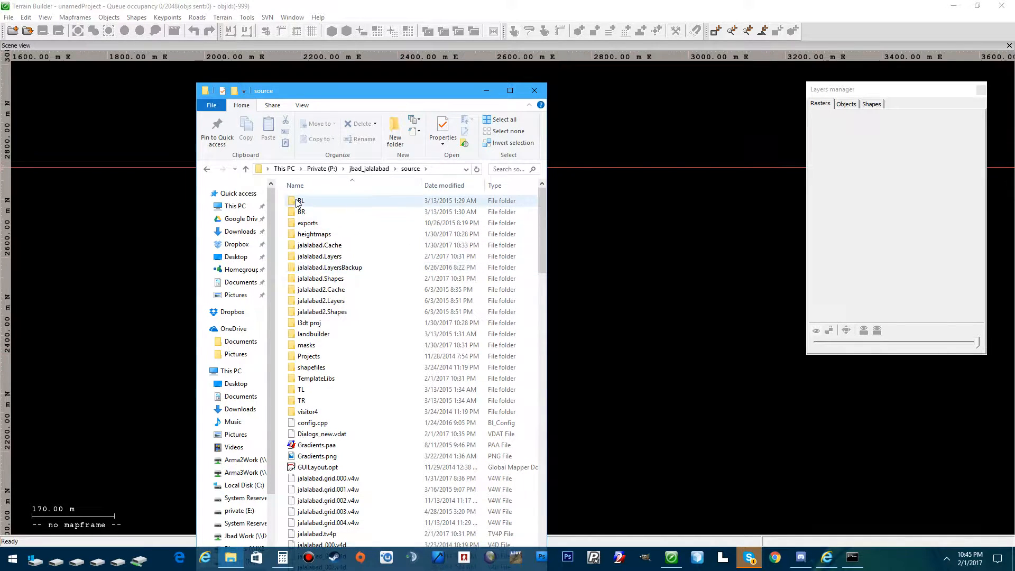
# Browse into the BL quadrant folder and open a file for import.
pyautogui.click(300, 211)
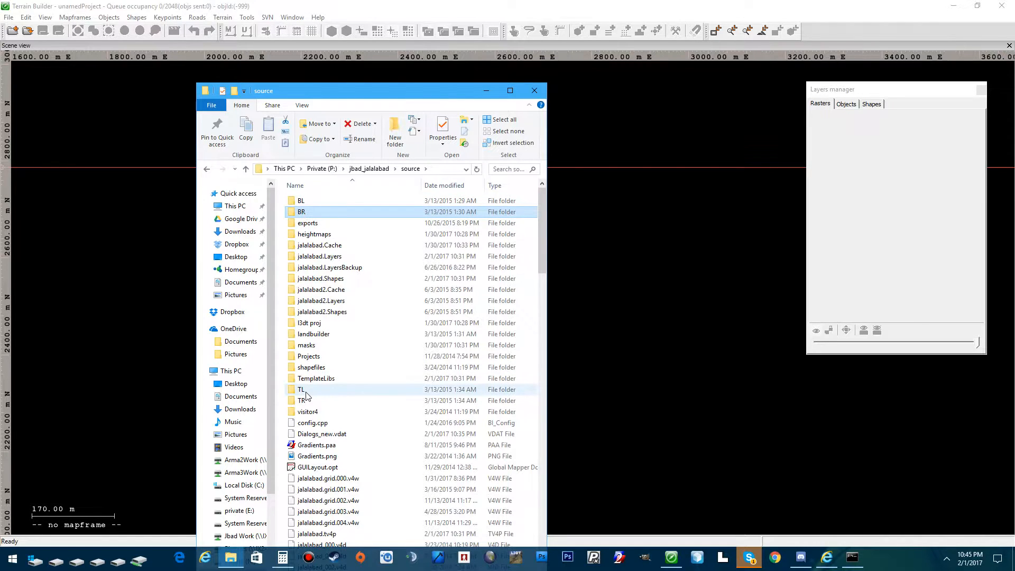
pyautogui.click(301, 200)
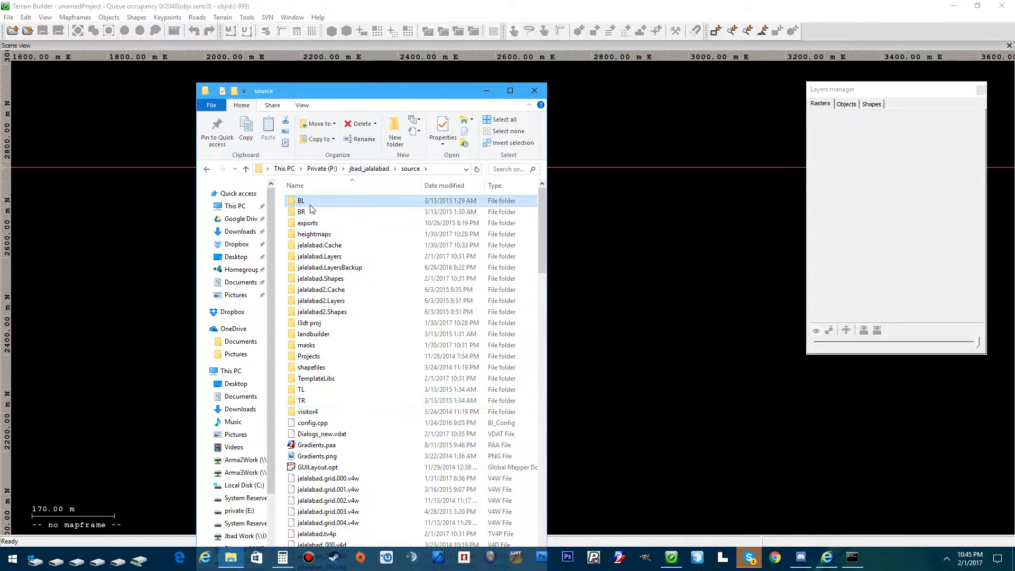
pyautogui.doubleClick(301, 200)
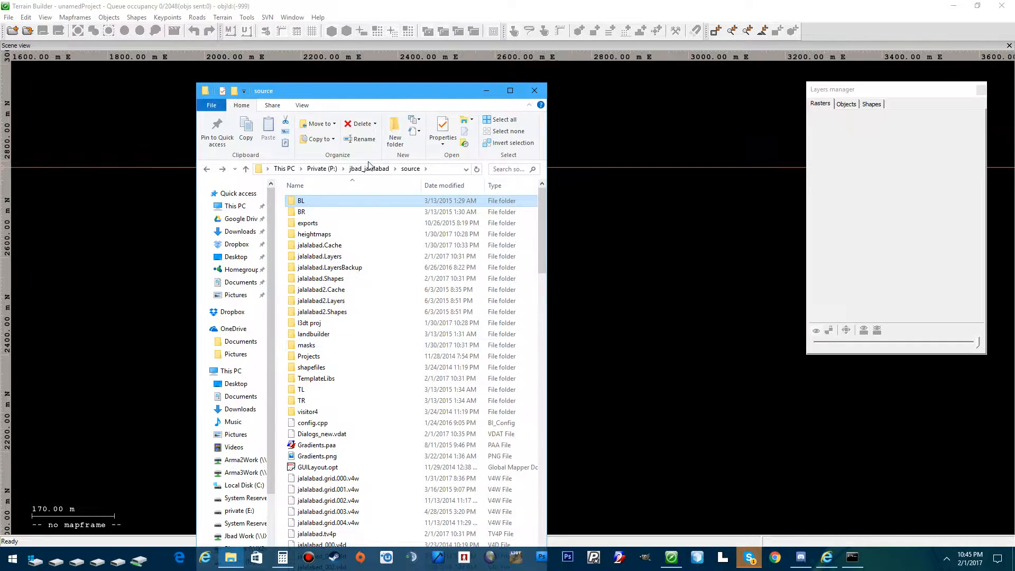
pyautogui.moveTo(341, 378)
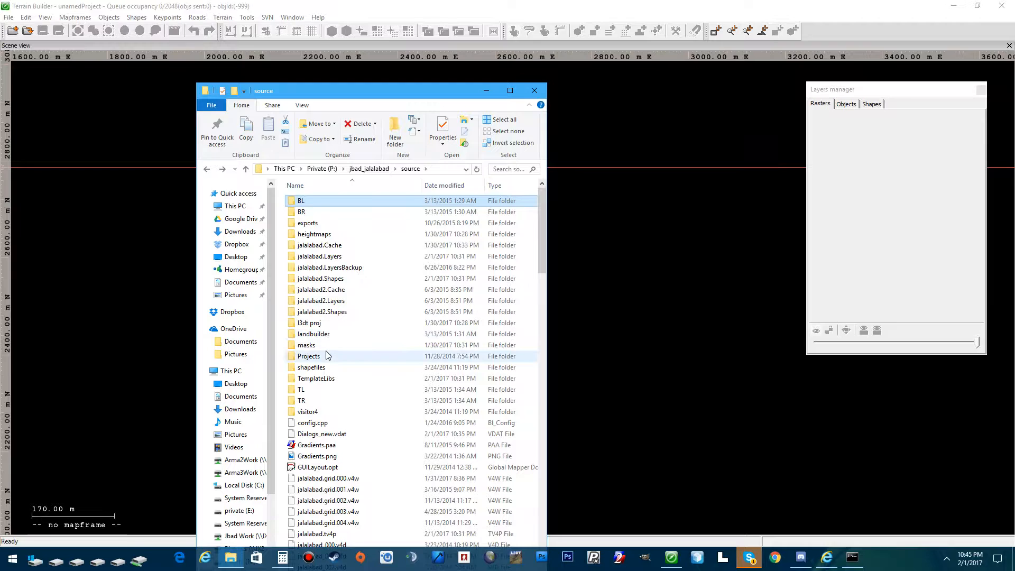
pyautogui.doubleClick(314, 233)
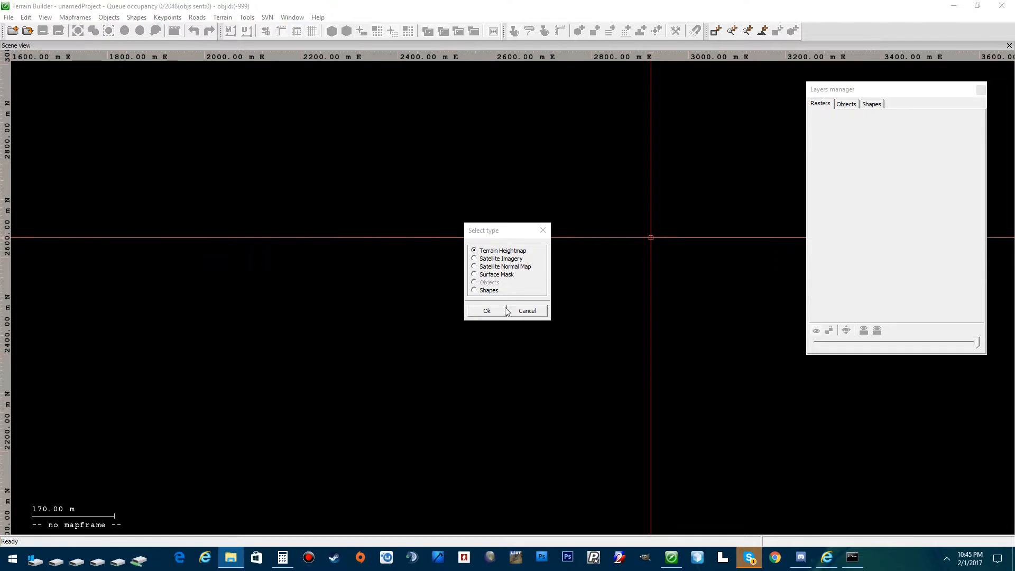
# Import the file as Terrain Heightmap and review its terrain coordinates and size.
pyautogui.click(487, 311)
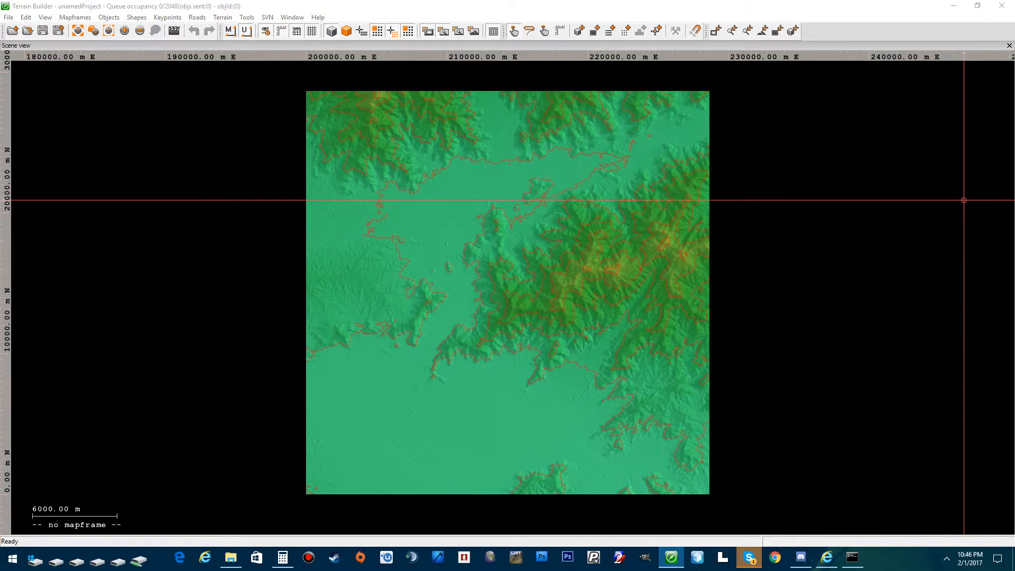
pyautogui.rightClick(848, 114)
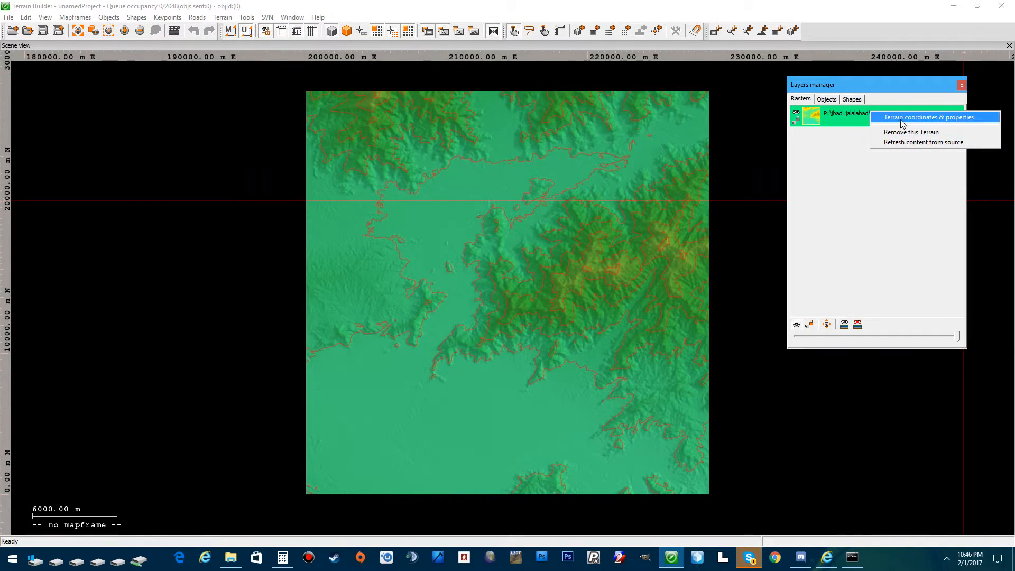
pyautogui.click(934, 118)
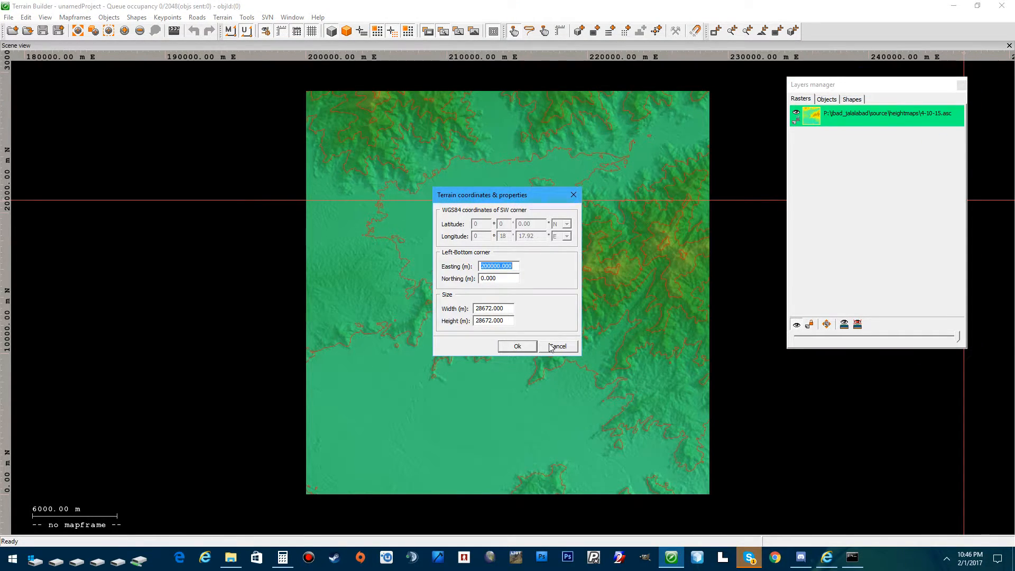
pyautogui.click(558, 346)
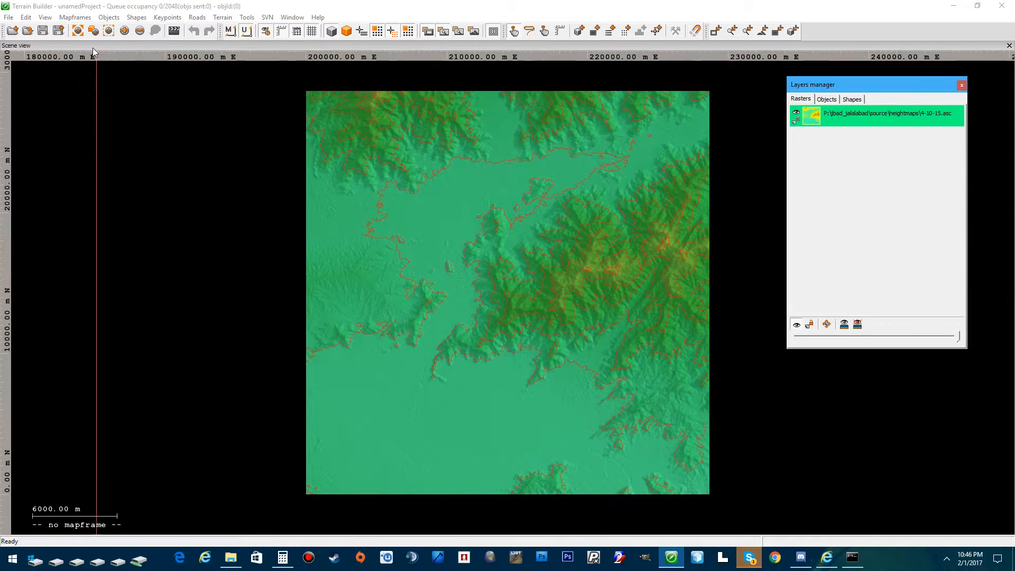
pyautogui.click(80, 17)
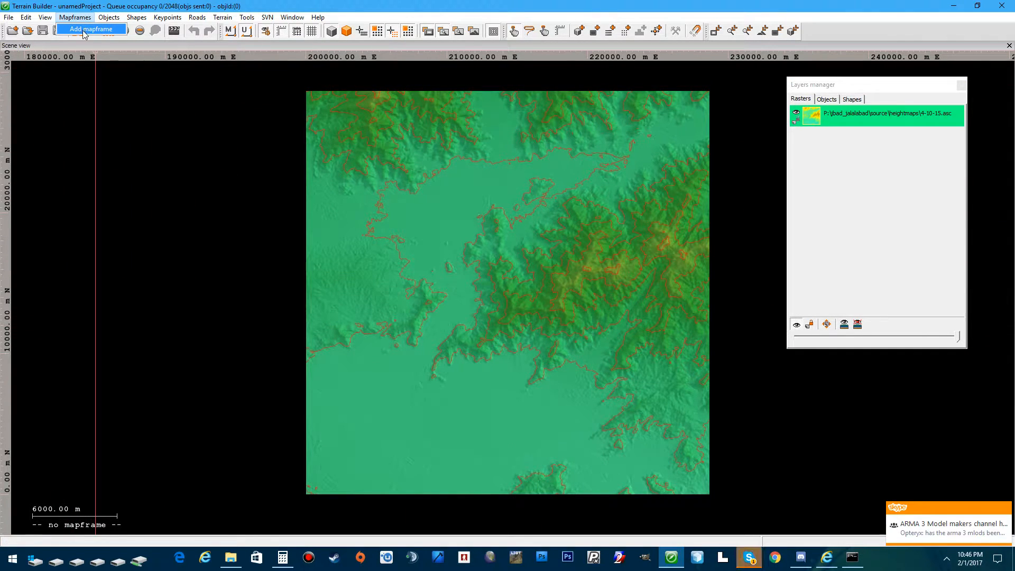
# Add a mapframe at easting 200000 with a 2048 × 2048 grid and 7 m cells.
pyautogui.click(91, 29)
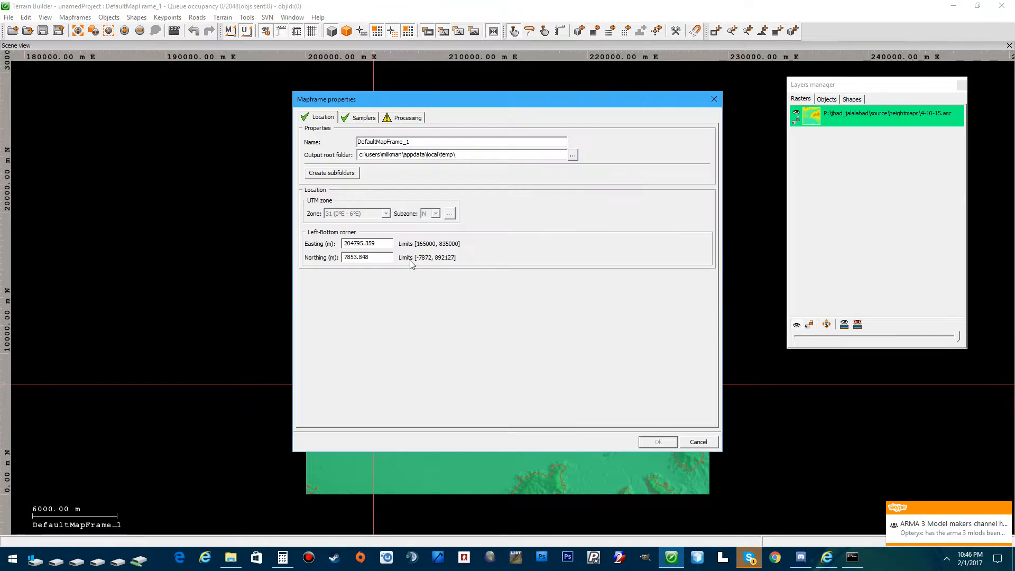
pyautogui.write('2000')
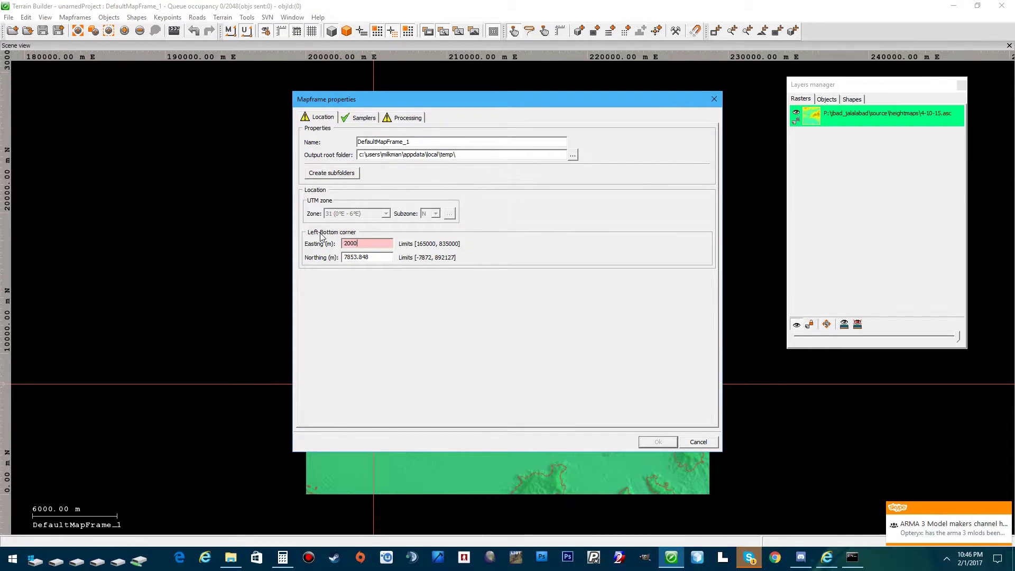
pyautogui.write('200000')
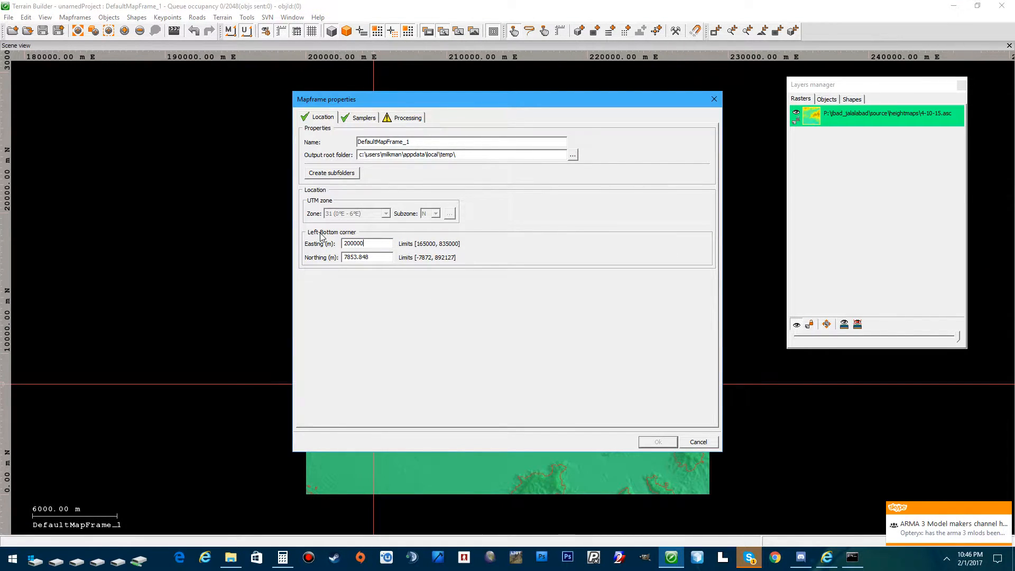
pyautogui.click(364, 117)
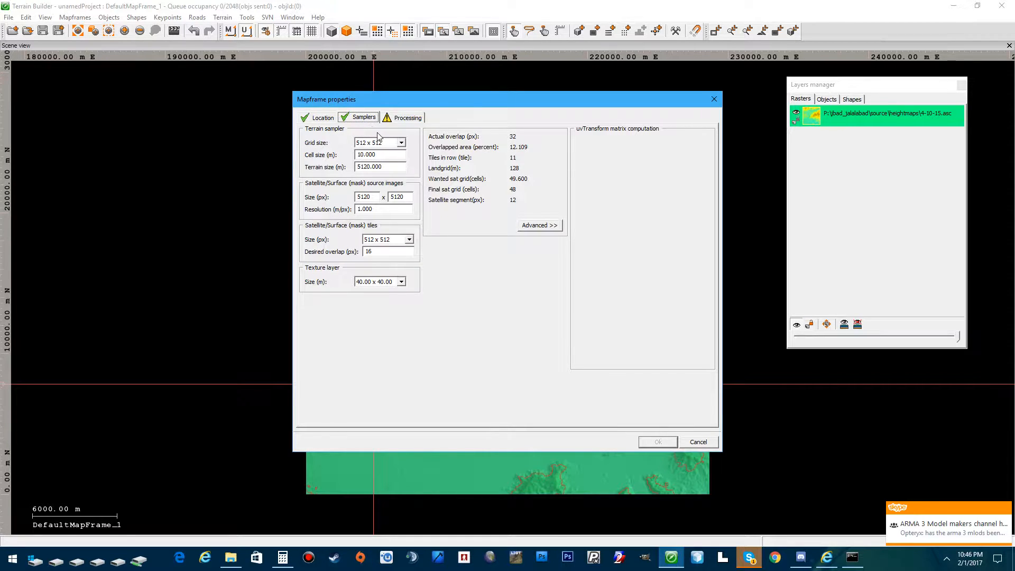
pyautogui.click(403, 143)
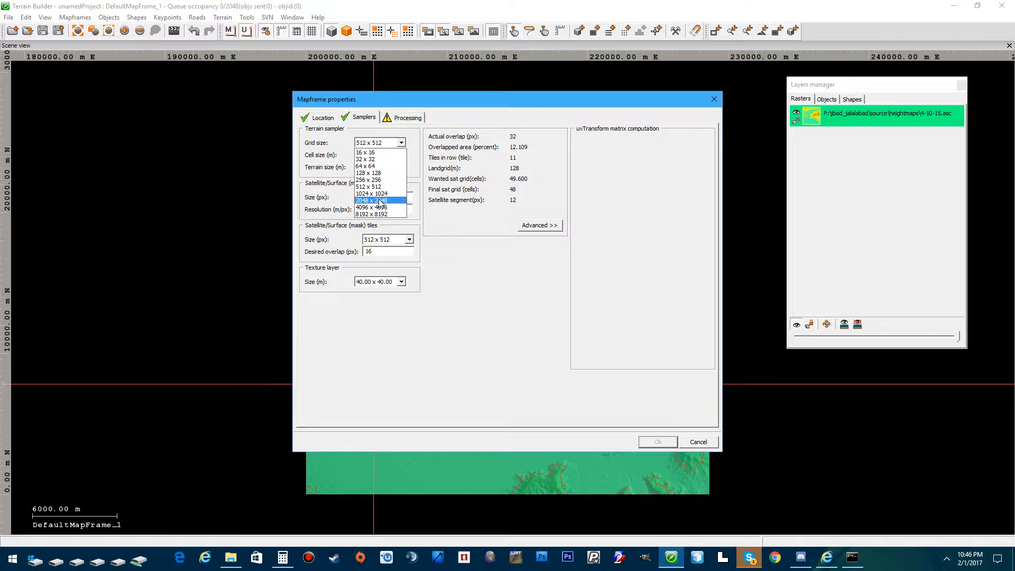
pyautogui.moveTo(377, 200)
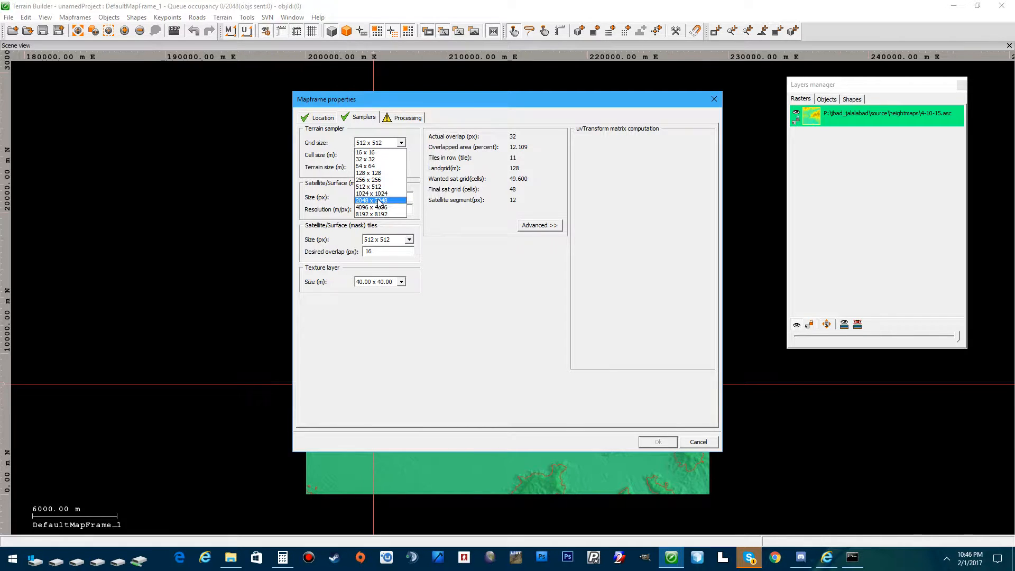
pyautogui.moveTo(378, 207)
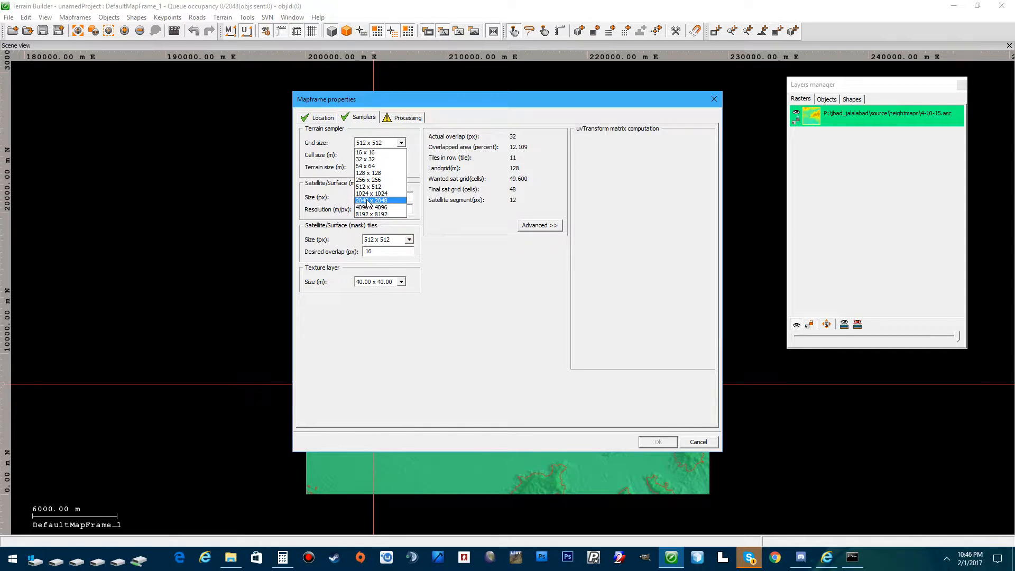
pyautogui.click(371, 200)
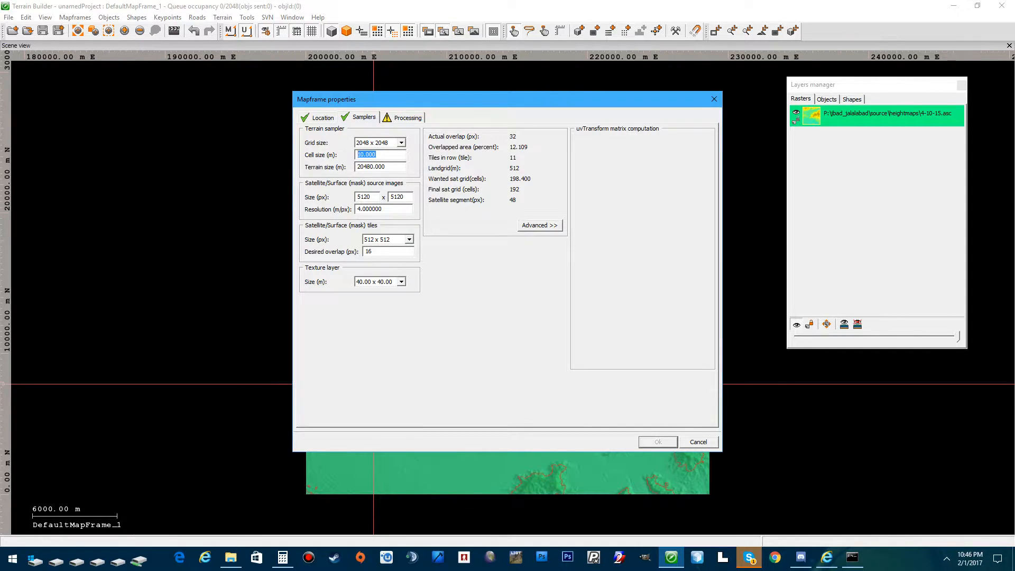
pyautogui.write('7')
pyautogui.click(366, 197)
pyautogui.write('14336')
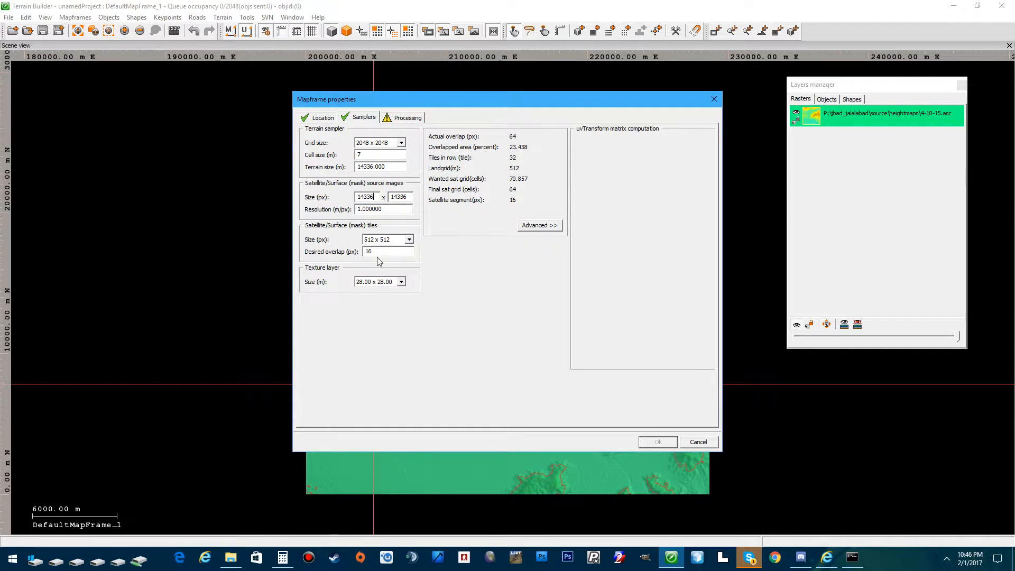
pyautogui.click(407, 117)
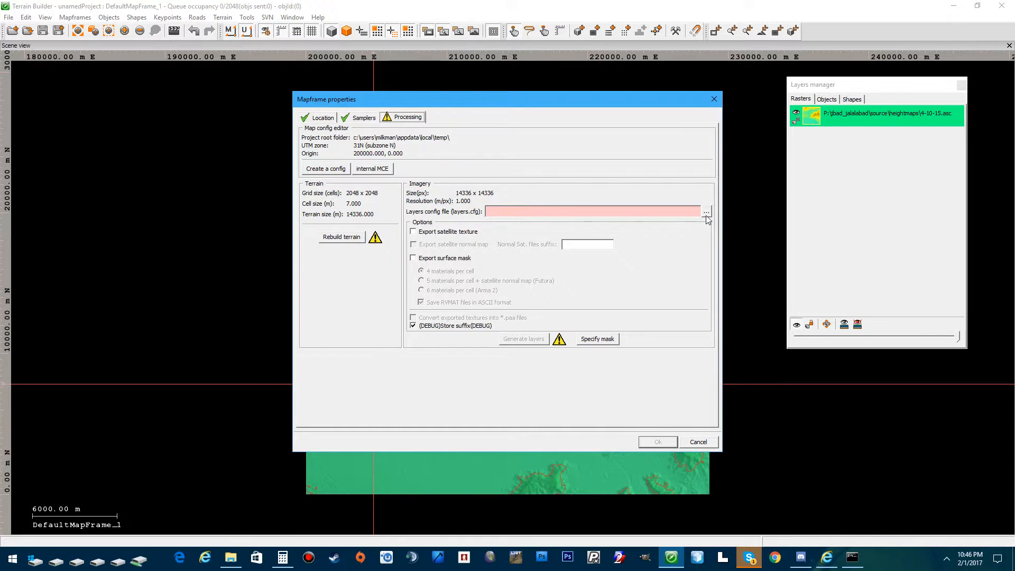
# Point the layers config to jbad_jalalabad\source\Layers.cfg, rebuild terrain, and confirm with OK.
pyautogui.click(706, 212)
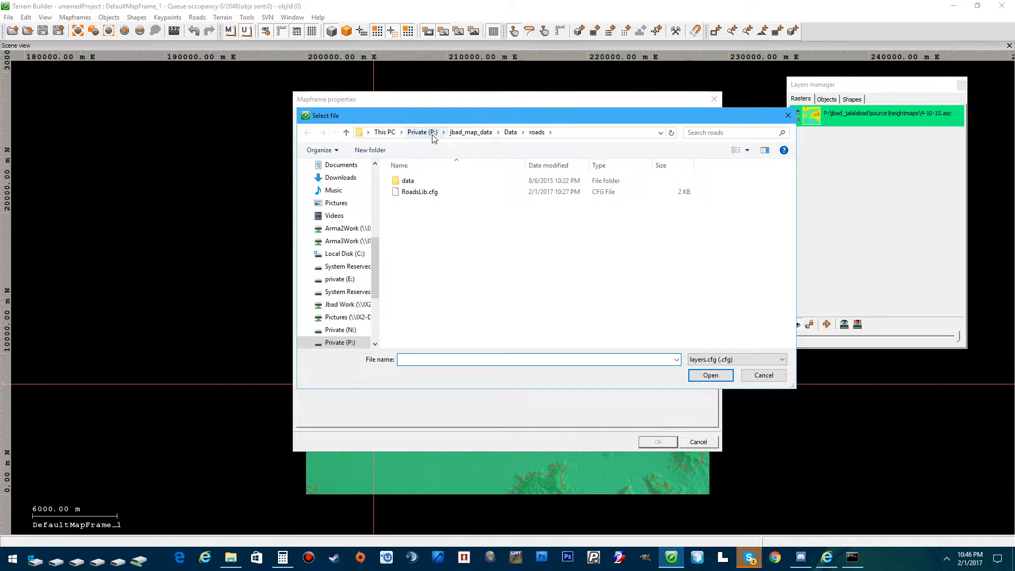
pyautogui.click(421, 133)
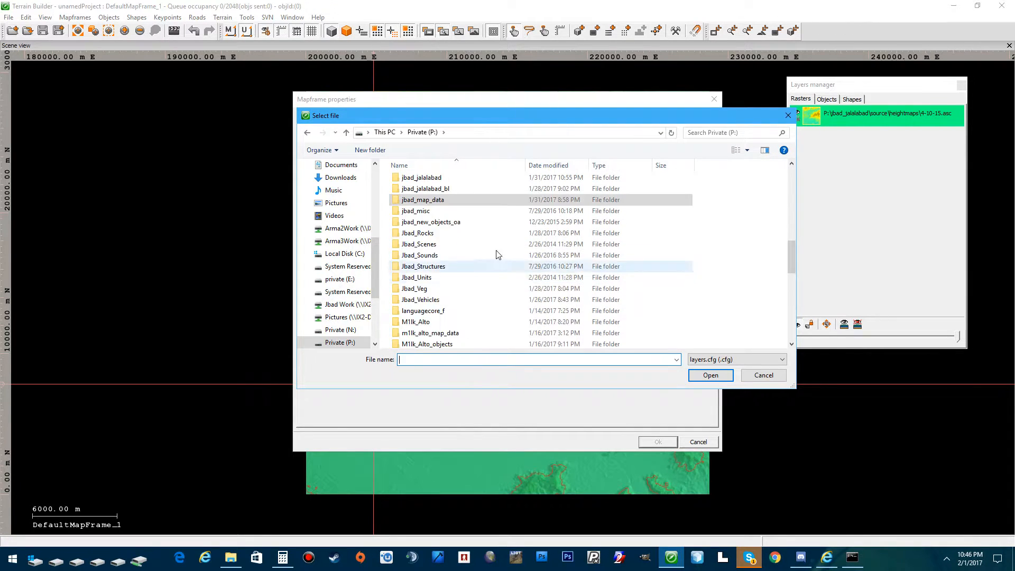
pyautogui.doubleClick(419, 177)
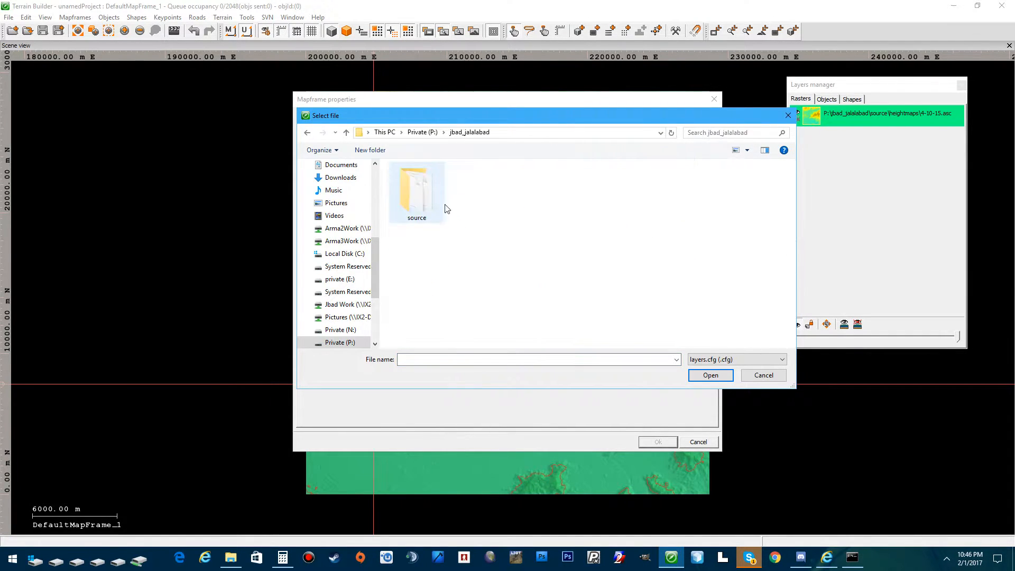
pyautogui.doubleClick(416, 188)
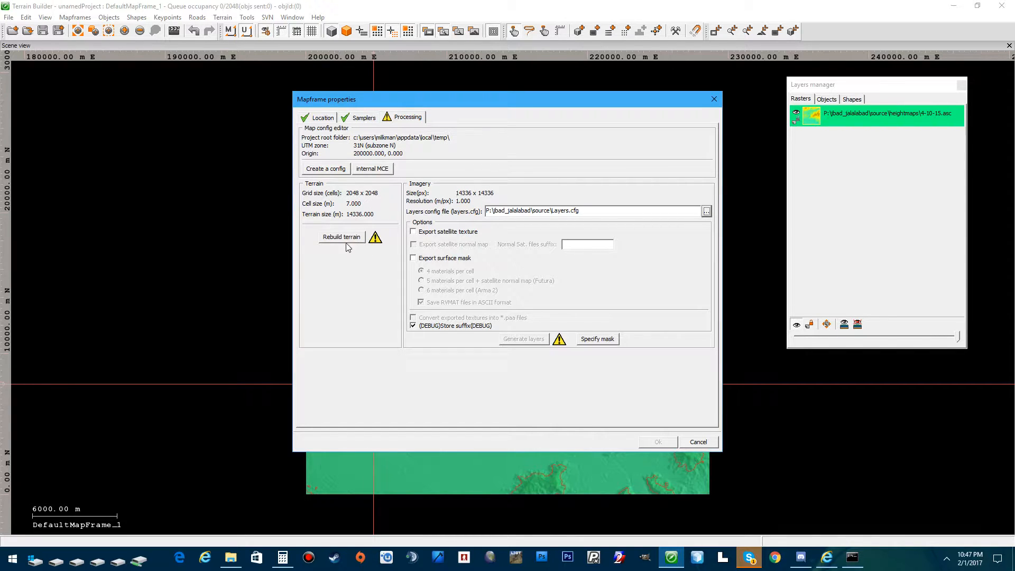
pyautogui.click(342, 237)
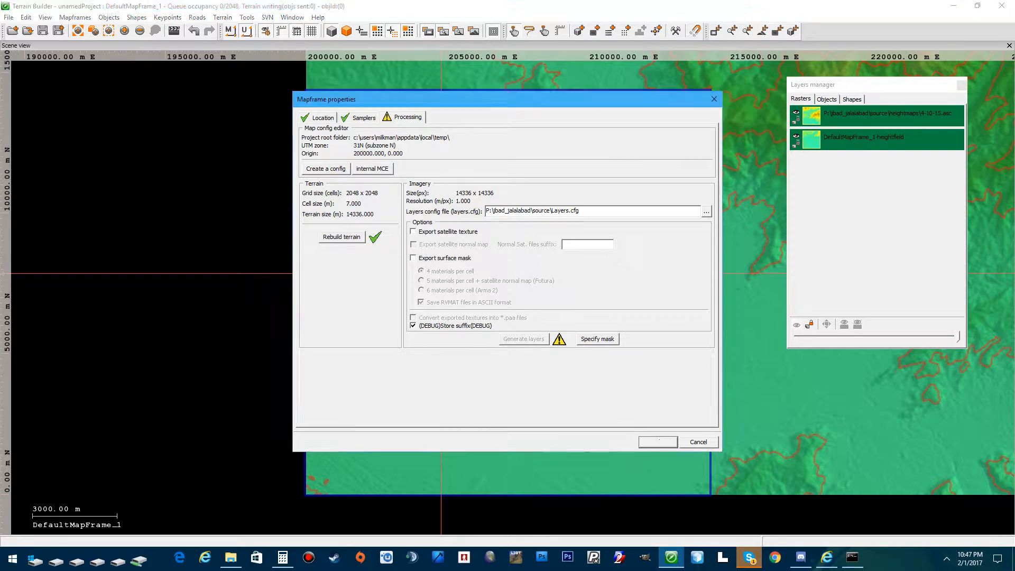
pyautogui.click(657, 442)
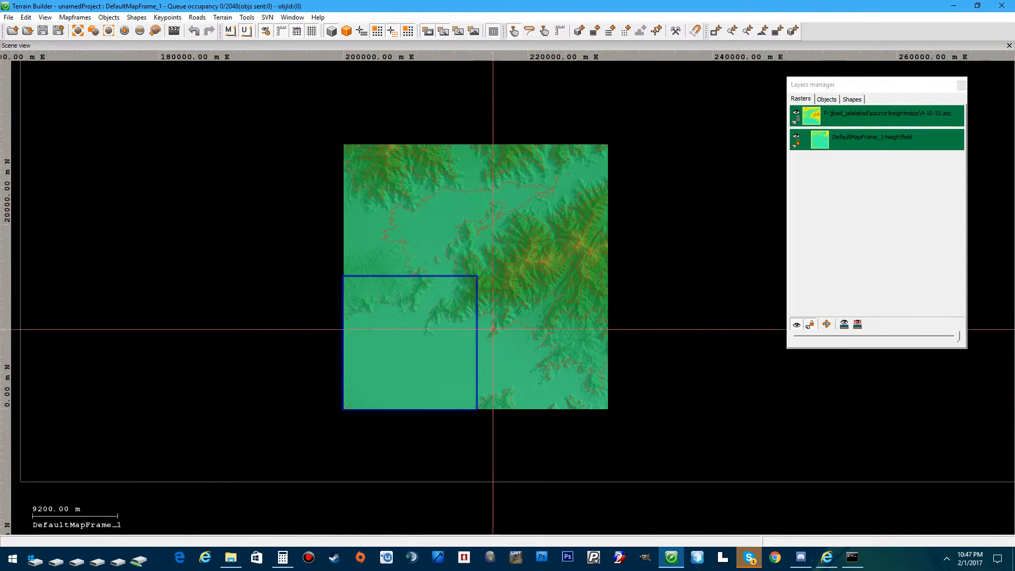
# Create a second mapframe at easting 214336, northing 0.
pyautogui.click(82, 17)
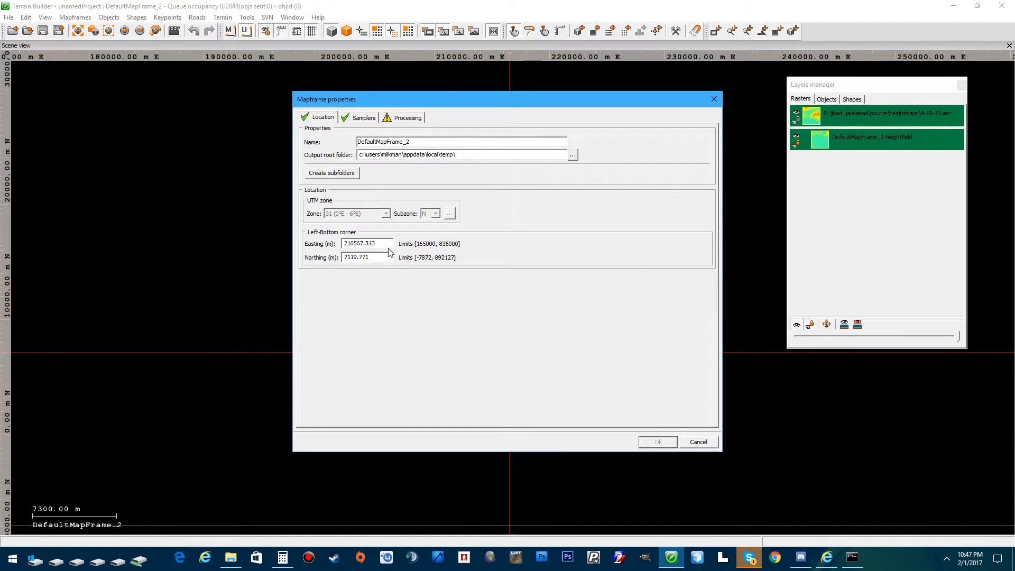
pyautogui.tripleClick(366, 243)
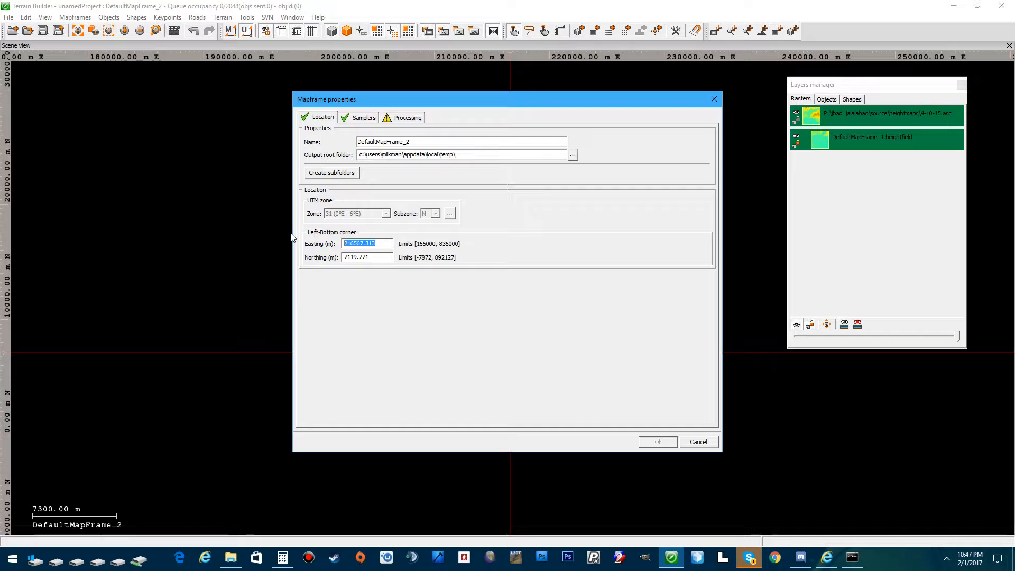
pyautogui.write('214336')
pyautogui.click(366, 257)
pyautogui.write('0')
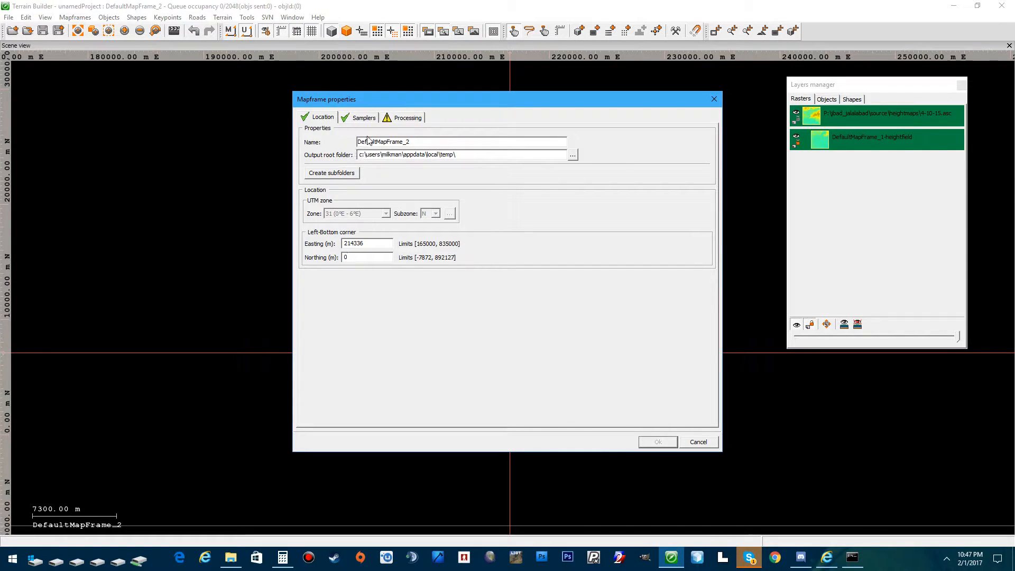
pyautogui.click(363, 117)
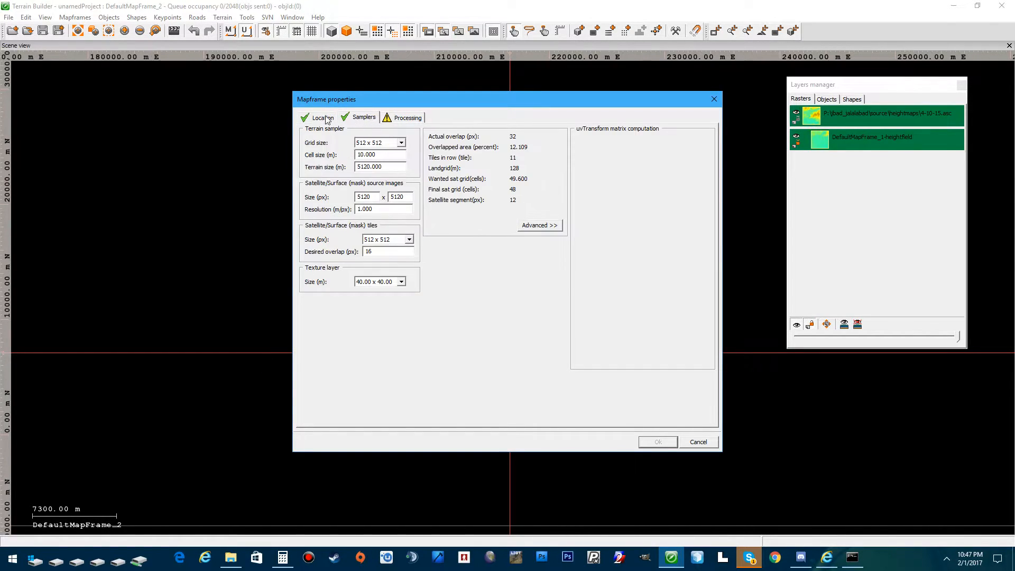
pyautogui.click(321, 117)
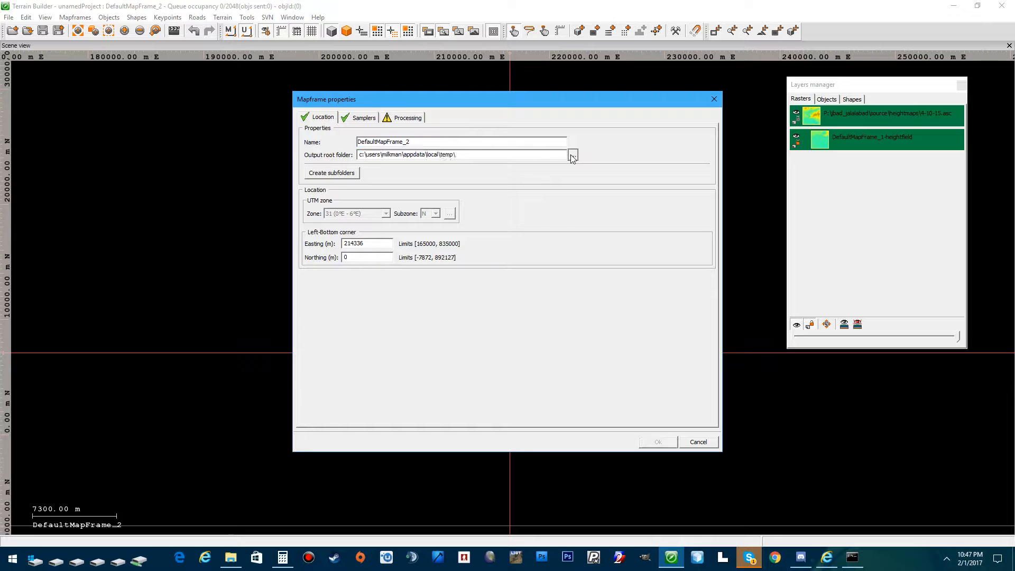
# Set the second mapframe's output root folder to source\BR.
pyautogui.click(572, 154)
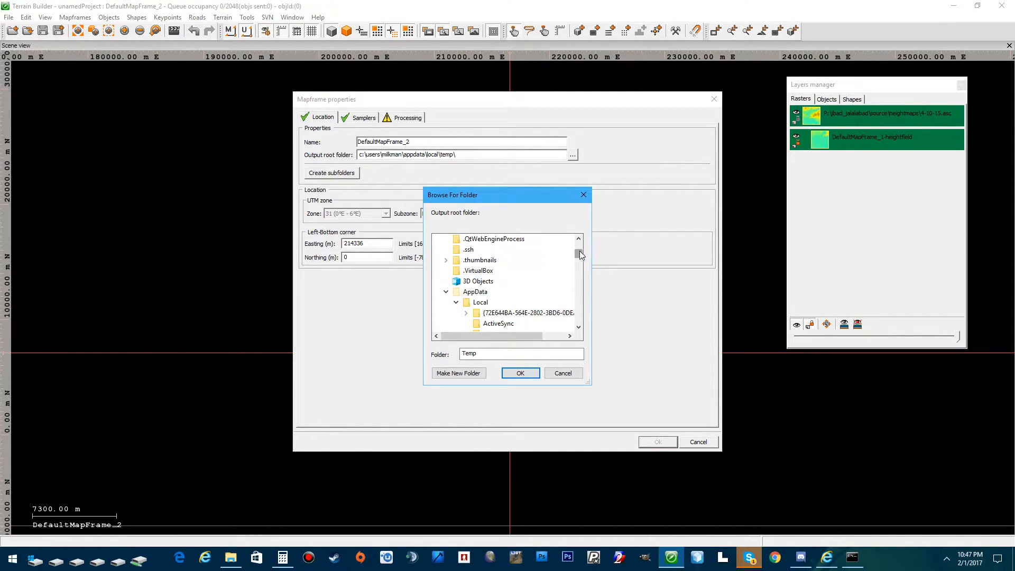
pyautogui.scroll(-3)
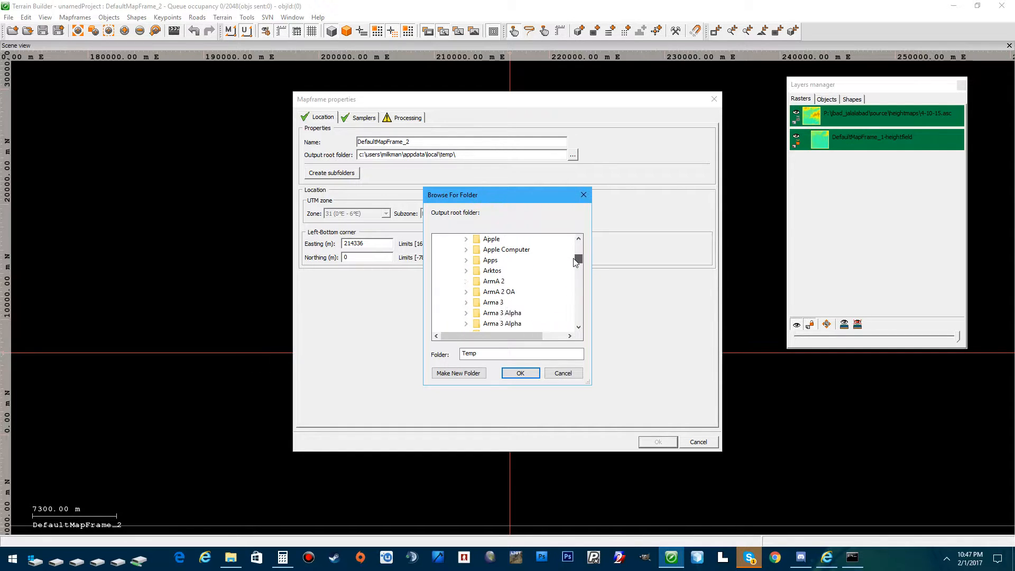
pyautogui.scroll(-3)
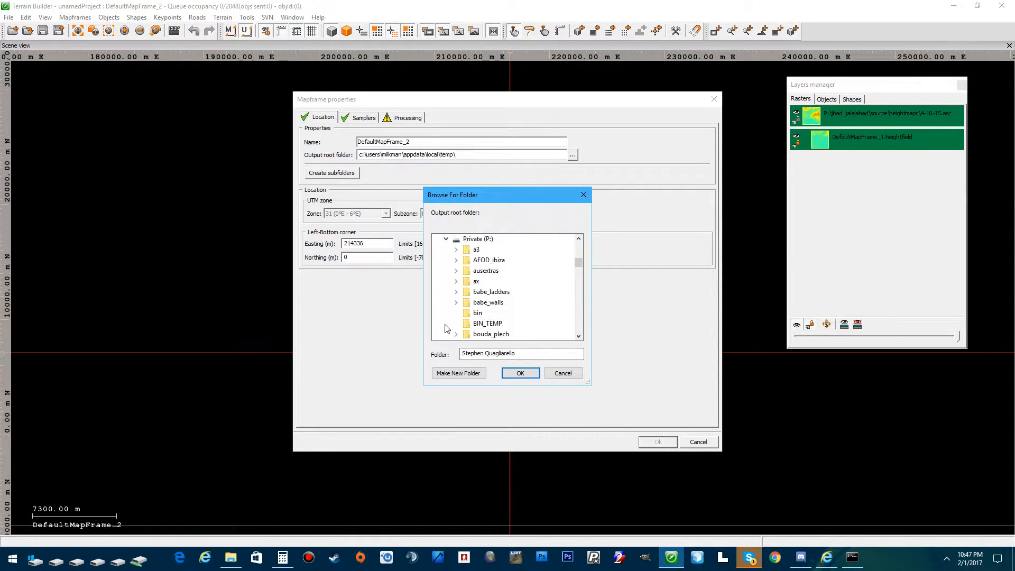
pyautogui.scroll(-3)
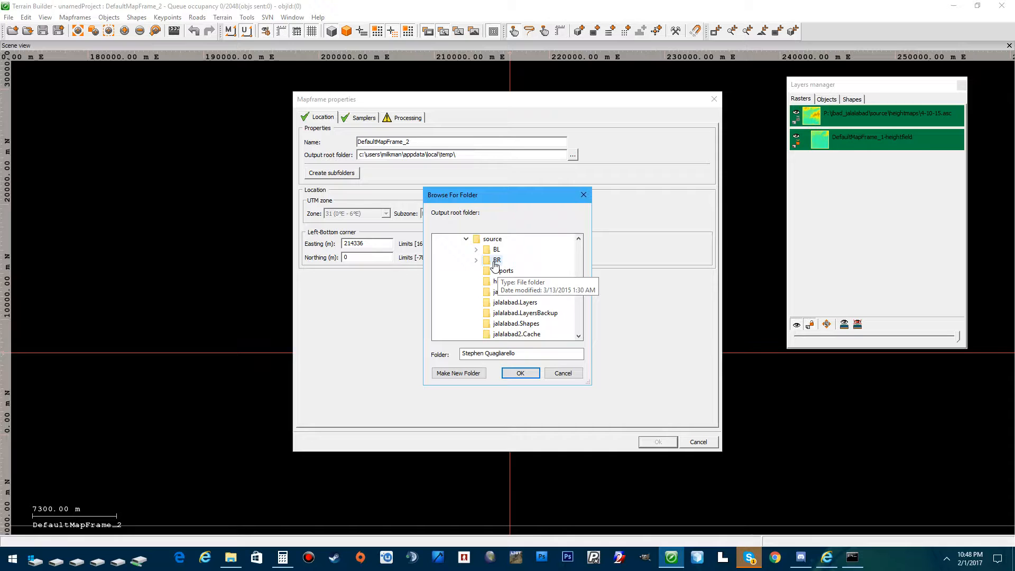
pyautogui.click(496, 260)
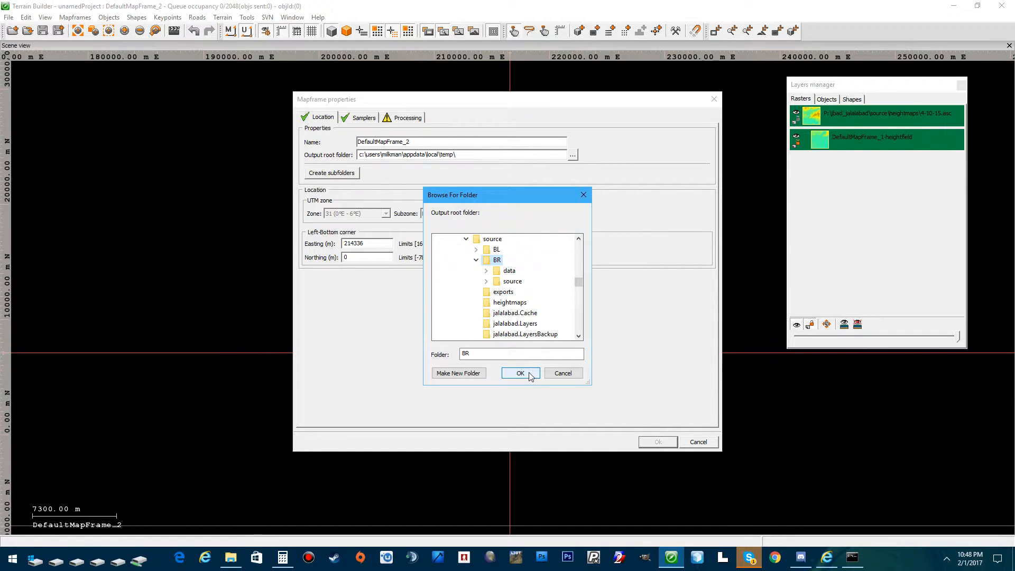
pyautogui.click(521, 374)
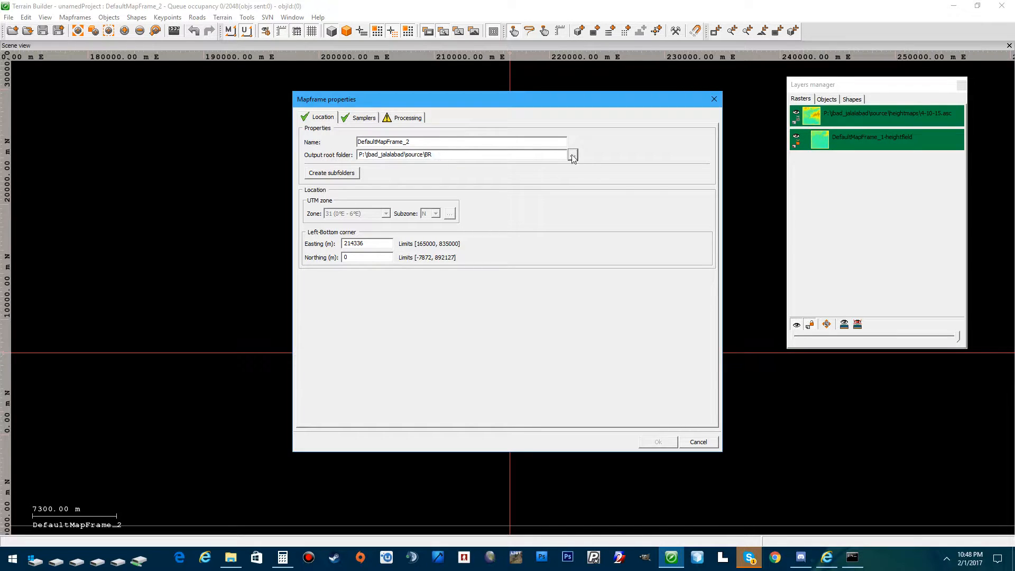
pyautogui.click(573, 155)
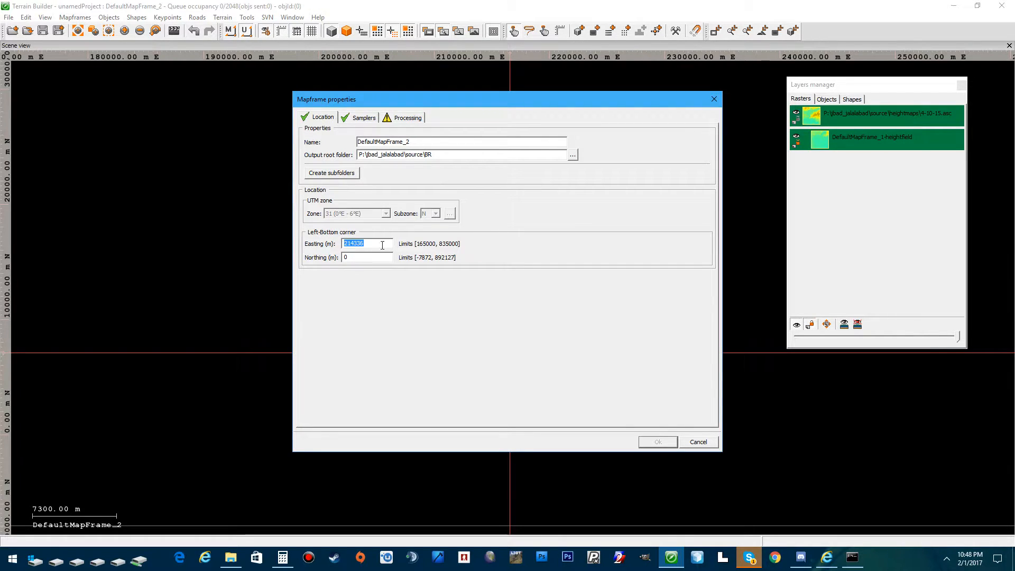
# Set DefaultMapFrame_2 to a 2048 × 2048 grid, 7 m cells, and 14336 × 14336 imagery.
pyautogui.click(364, 117)
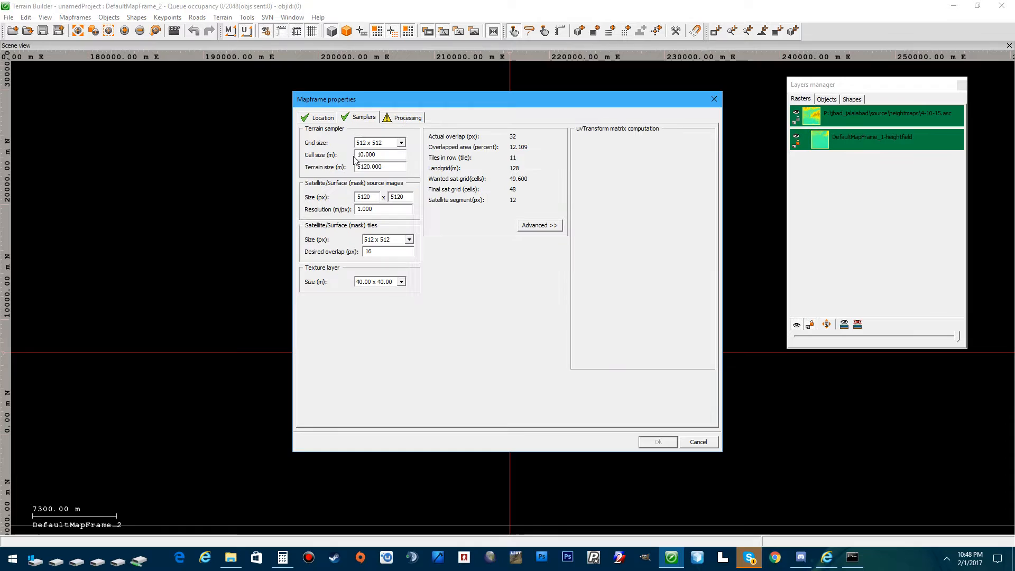
pyautogui.click(405, 142)
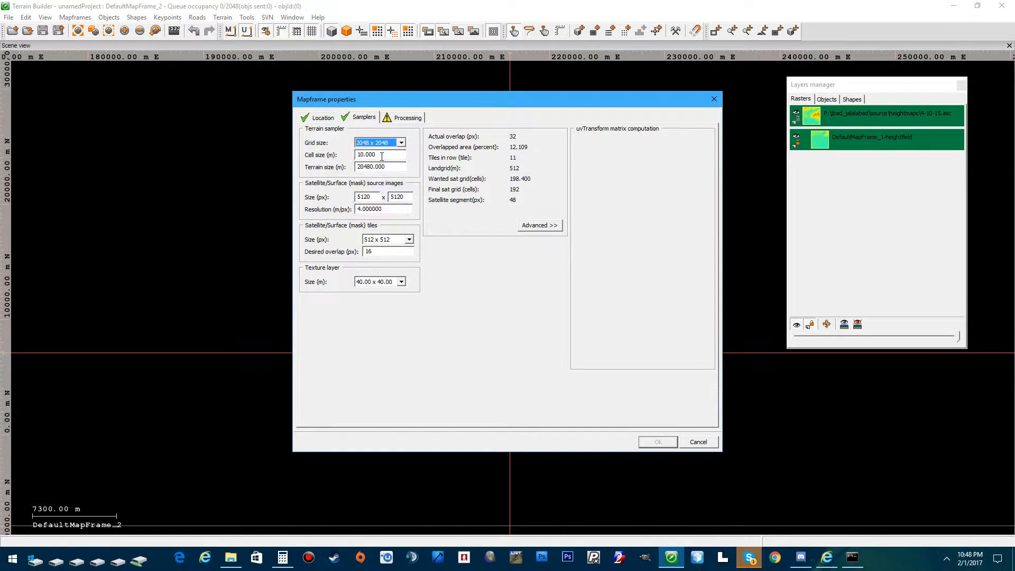
pyautogui.write('7')
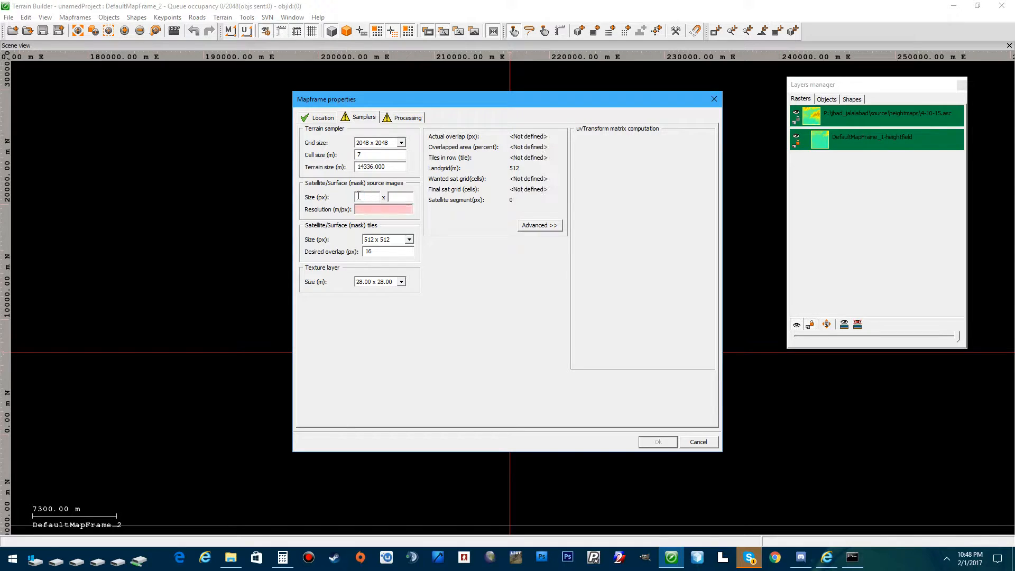
pyautogui.write('143336')
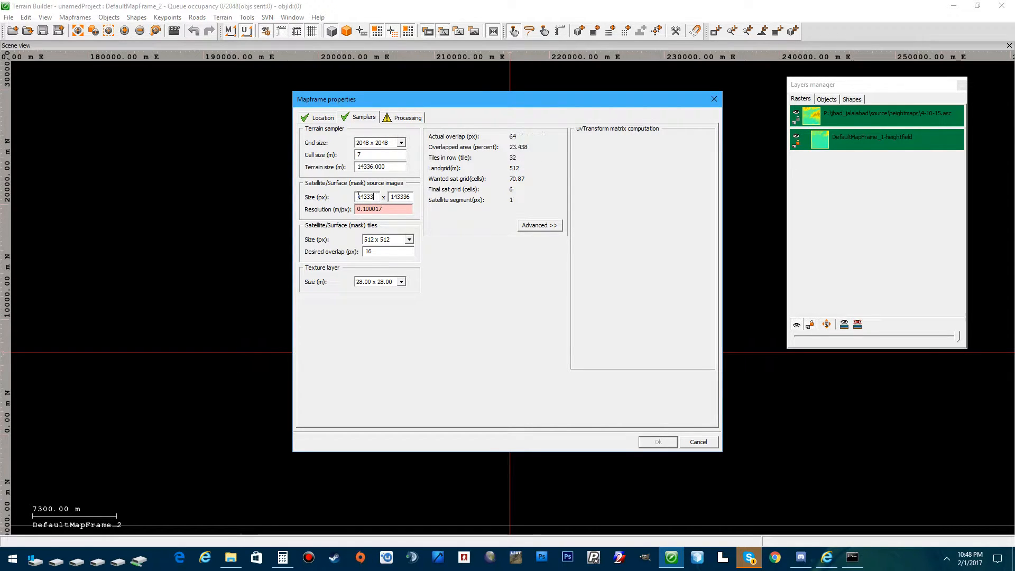
pyautogui.write('14336')
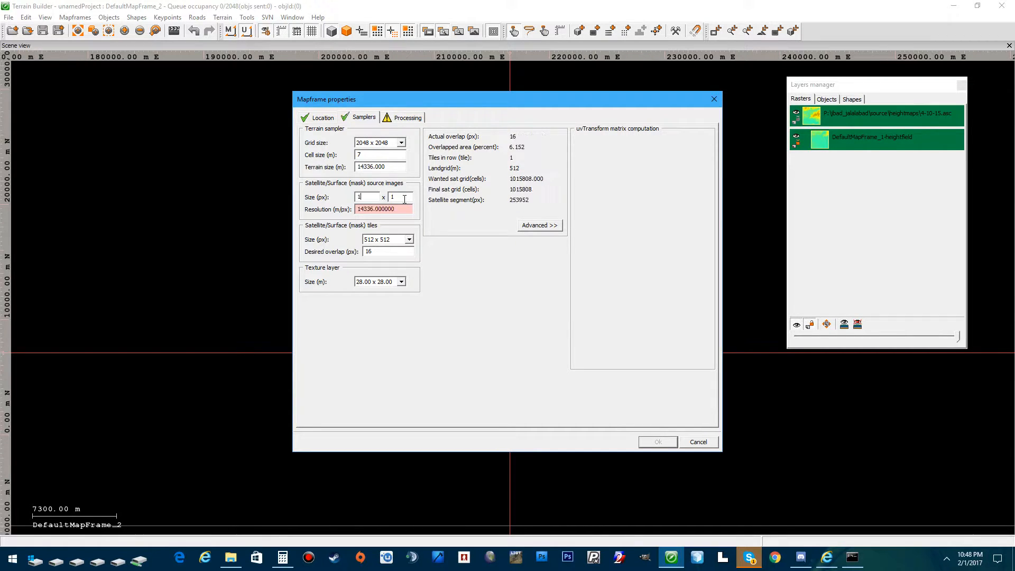
pyautogui.write('14336')
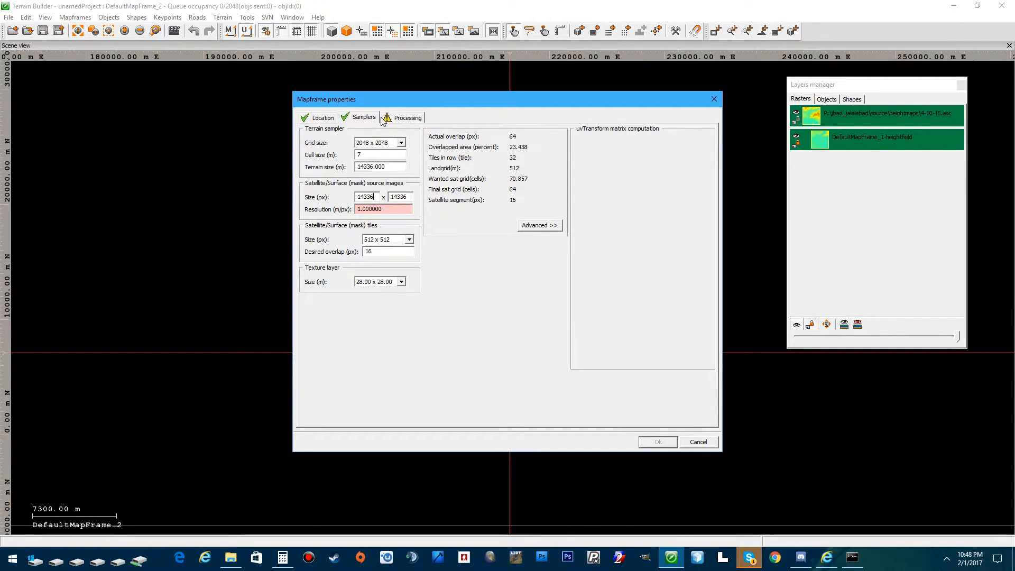
pyautogui.click(408, 117)
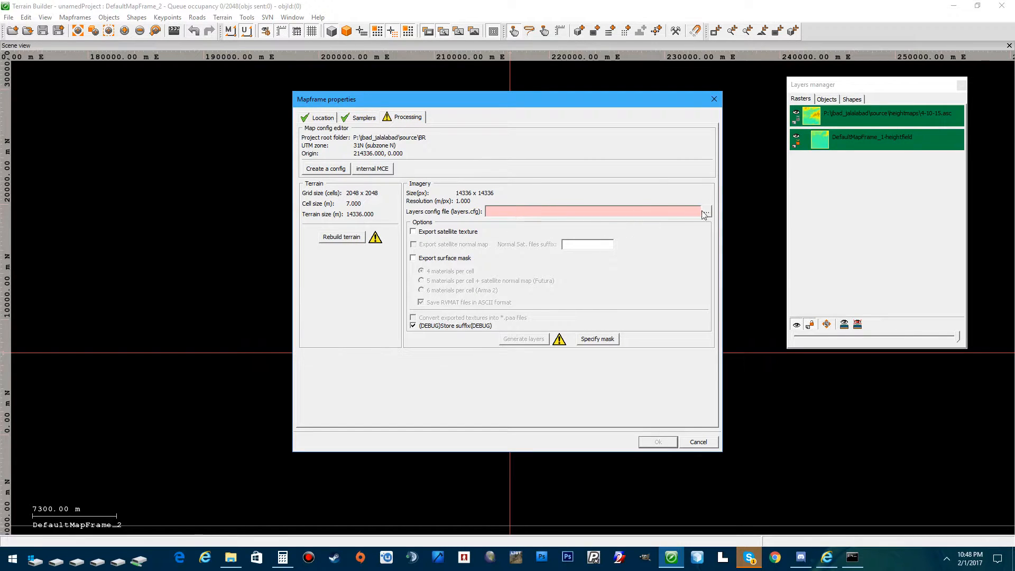
# Load Layers.cfg, confirm rebuilding DefaultMapFrame_2's terrain, and close its properties with OK.
pyautogui.click(705, 212)
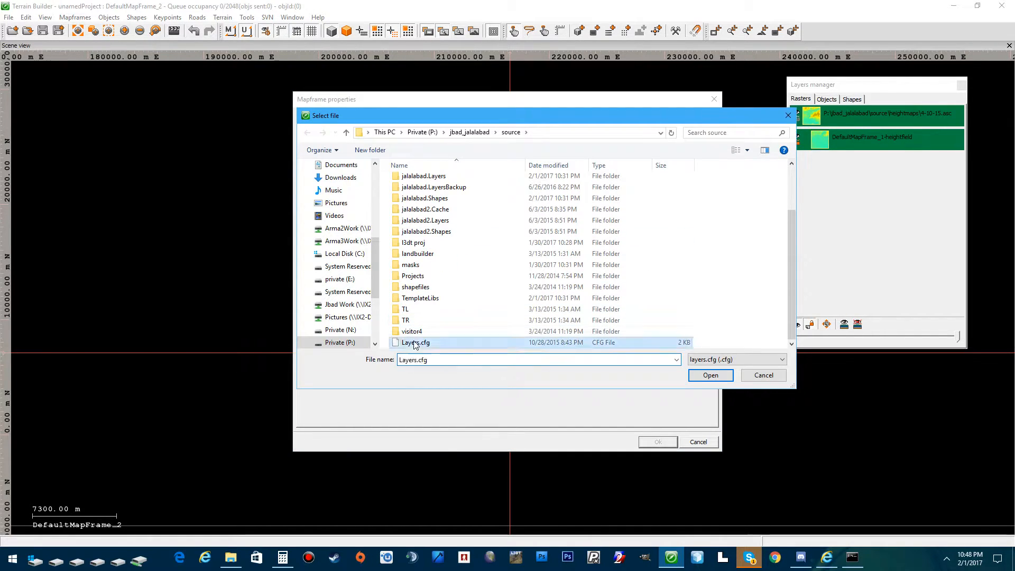
pyautogui.click(711, 375)
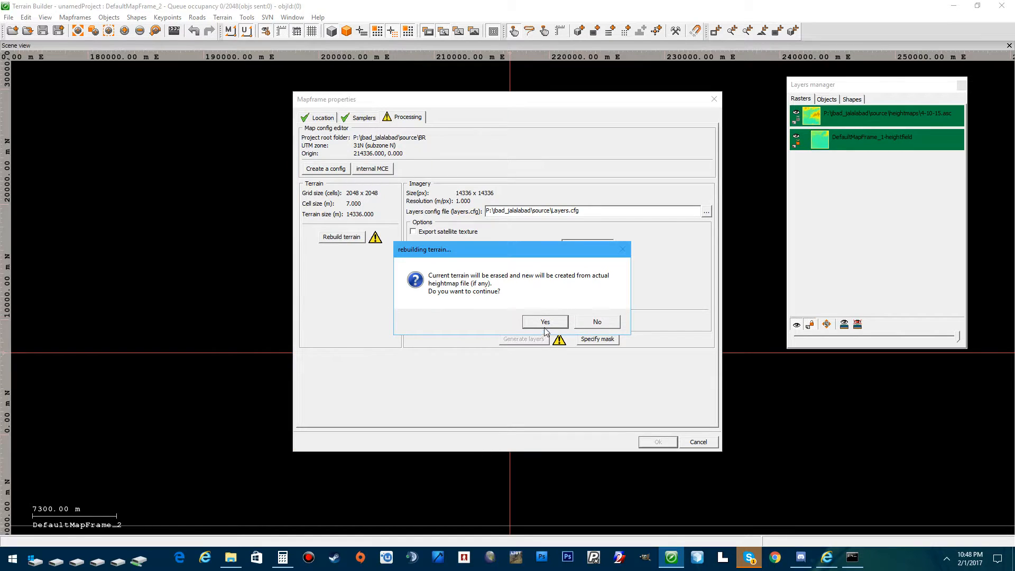
pyautogui.click(545, 323)
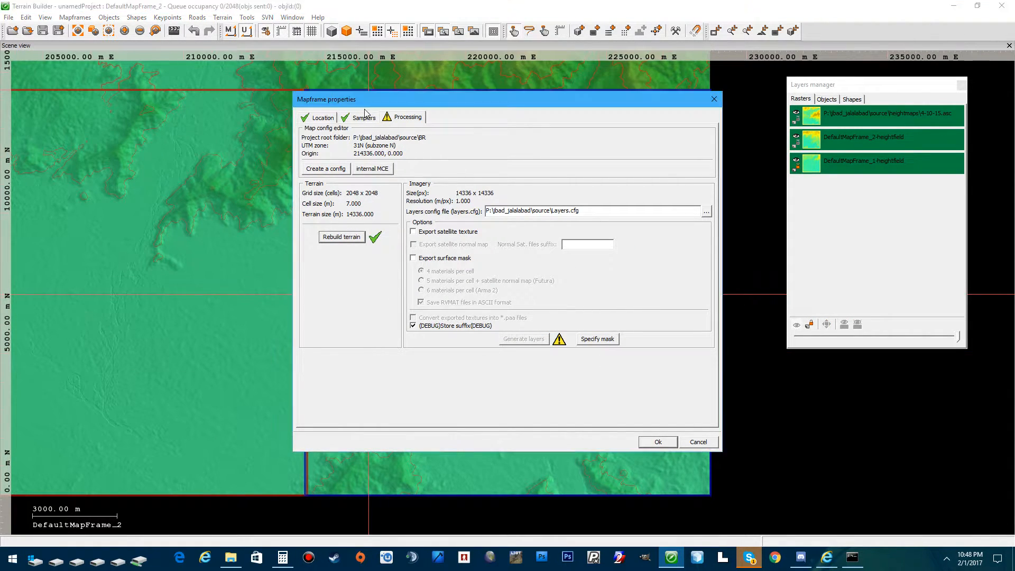
pyautogui.click(658, 442)
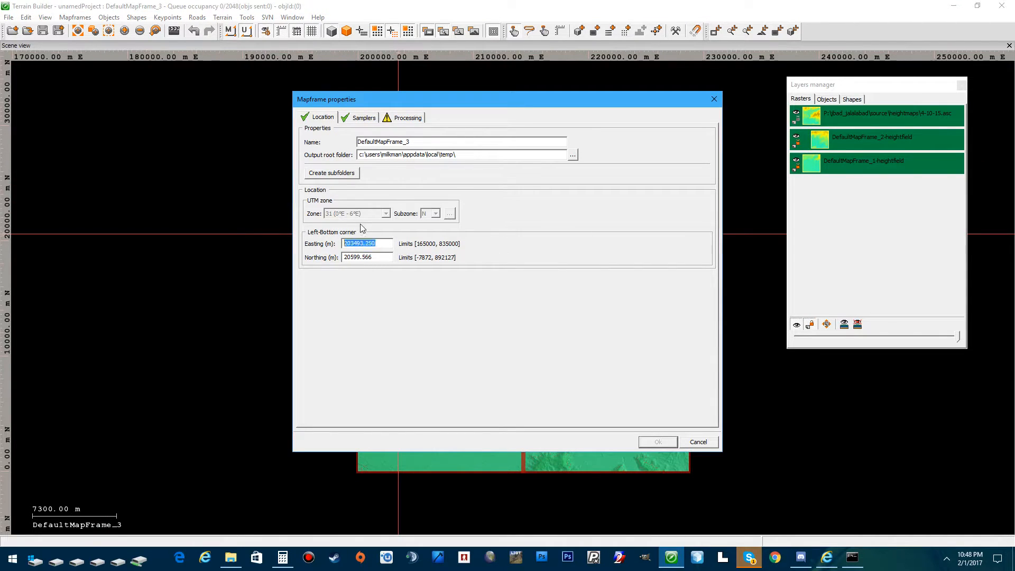
pyautogui.moveTo(472, 324)
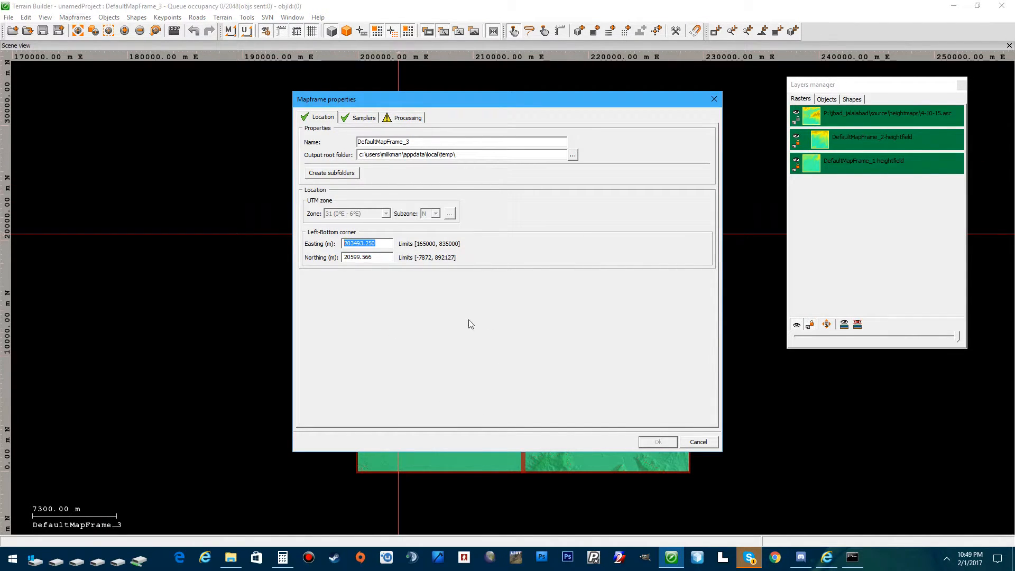
# Place DefaultMapFrame_3 at easting 200000, northing 14336.
pyautogui.write('2')
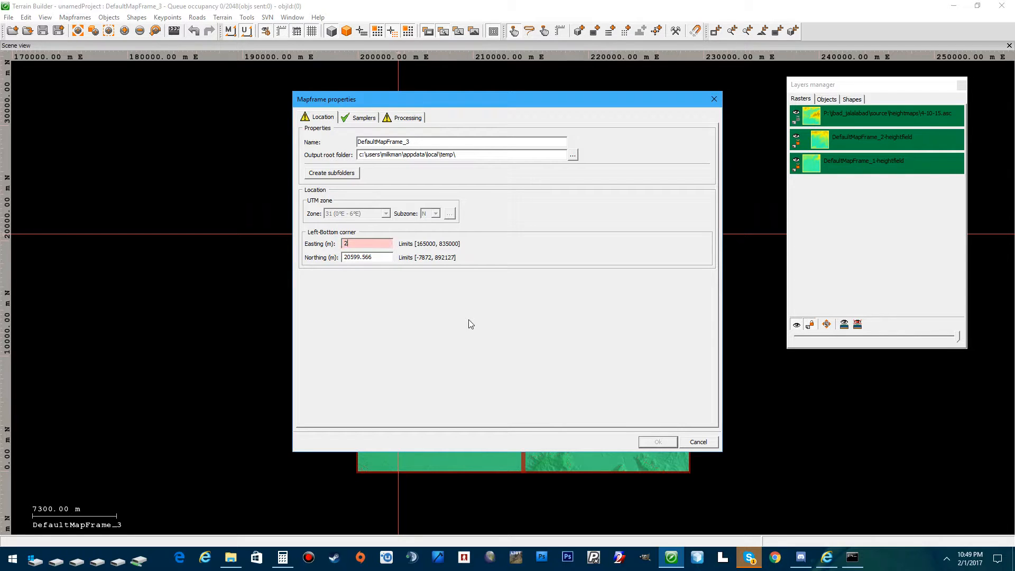
pyautogui.write('00000')
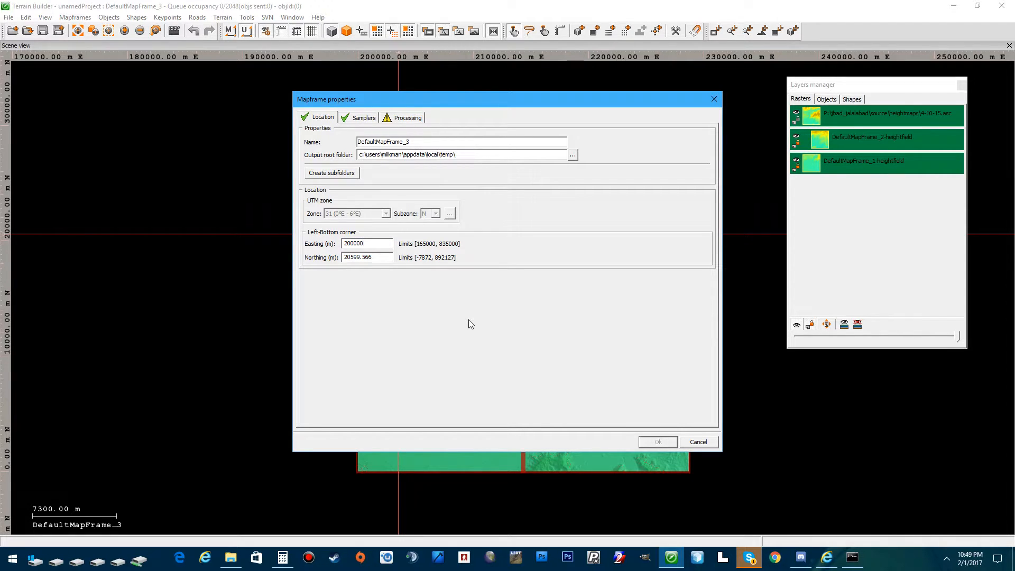
pyautogui.tripleClick(367, 257)
pyautogui.write('14336')
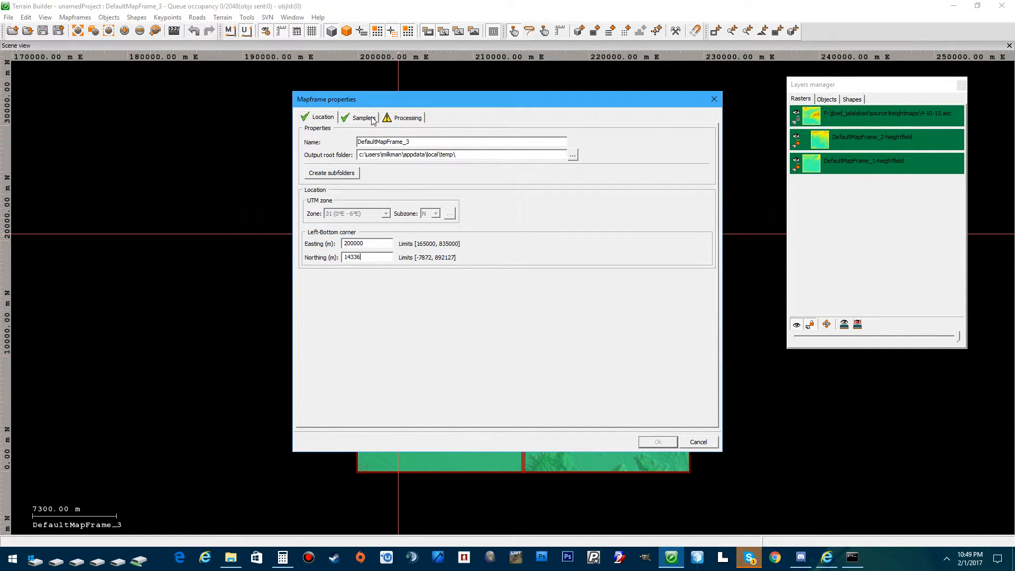
# Rebuild DefaultMapFrame_3's terrain using Layers.cfg as the layers config.
pyautogui.click(365, 117)
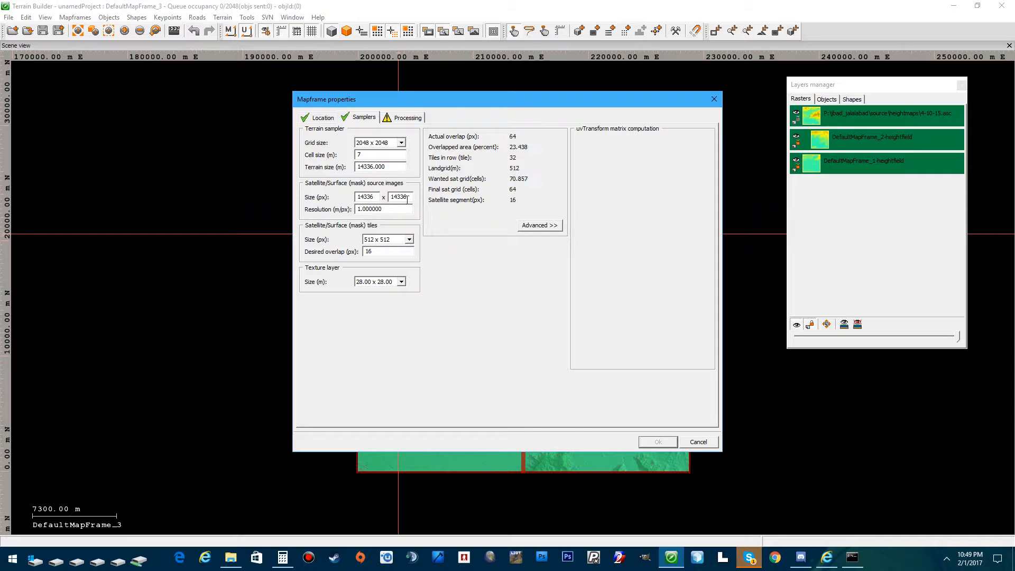
pyautogui.click(407, 117)
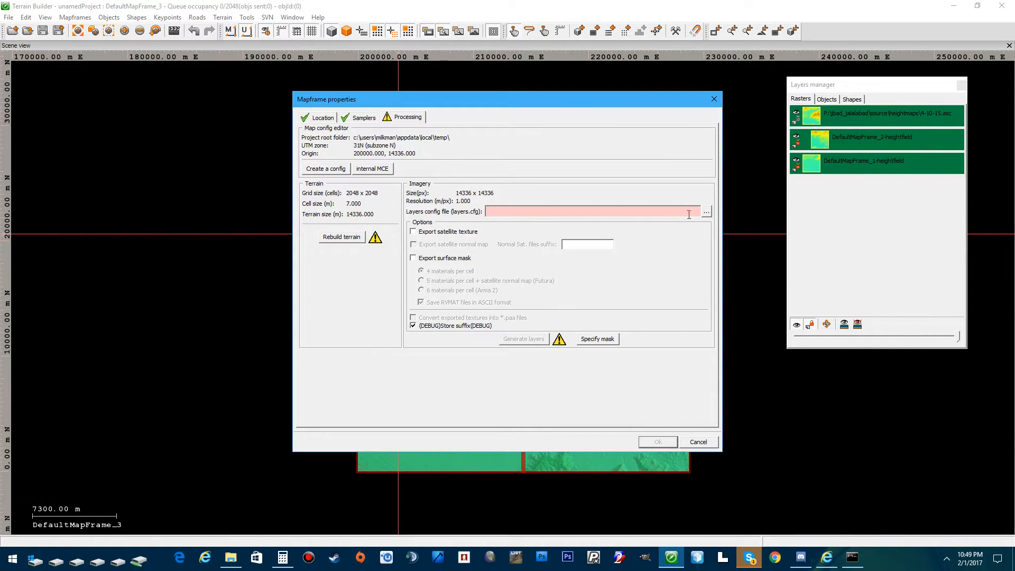
pyautogui.click(706, 212)
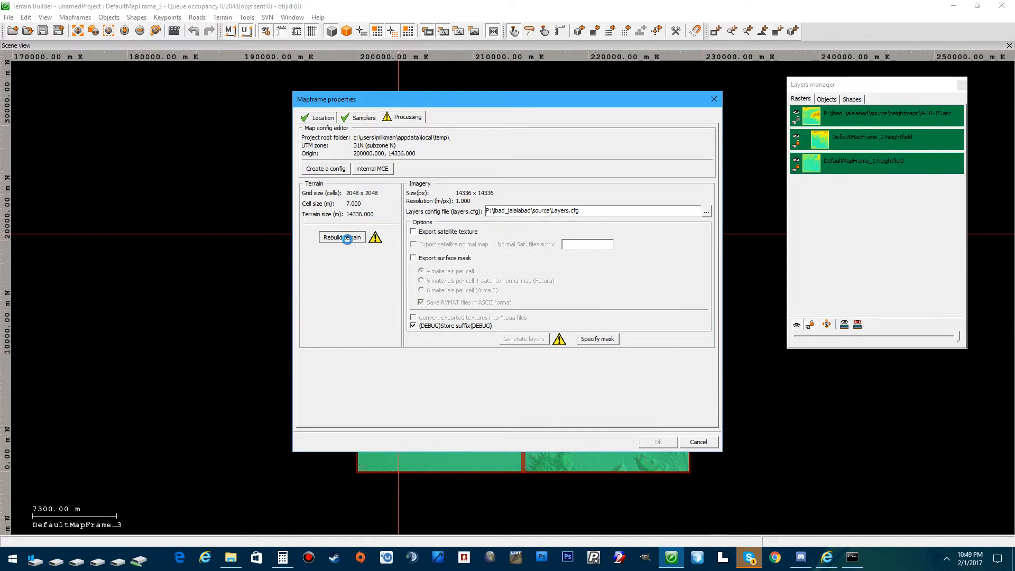
pyautogui.click(342, 237)
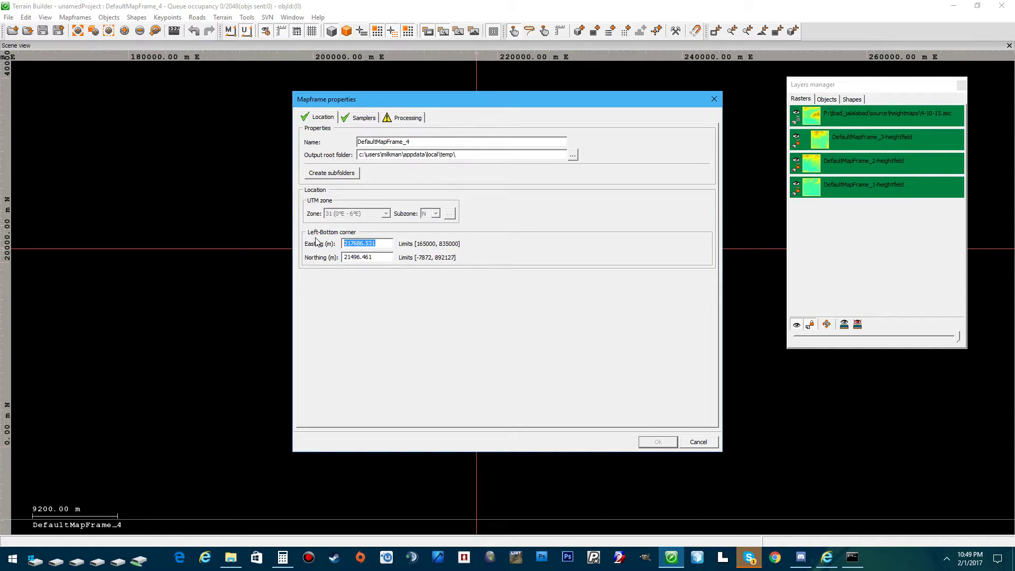
# Place DefaultMapFrame_4 at easting 214336, northing 14336.
pyautogui.write('2')
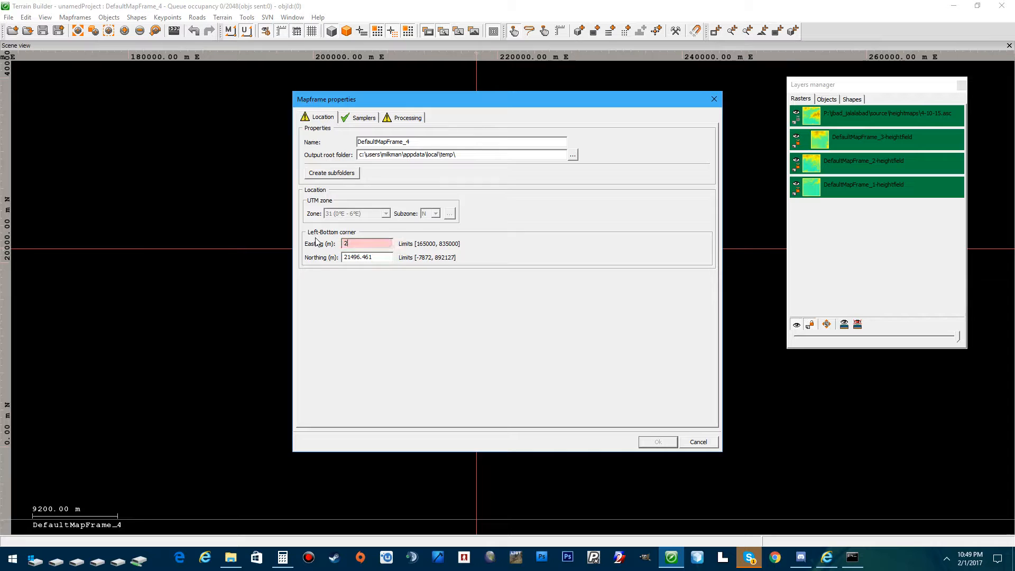
pyautogui.write('14336')
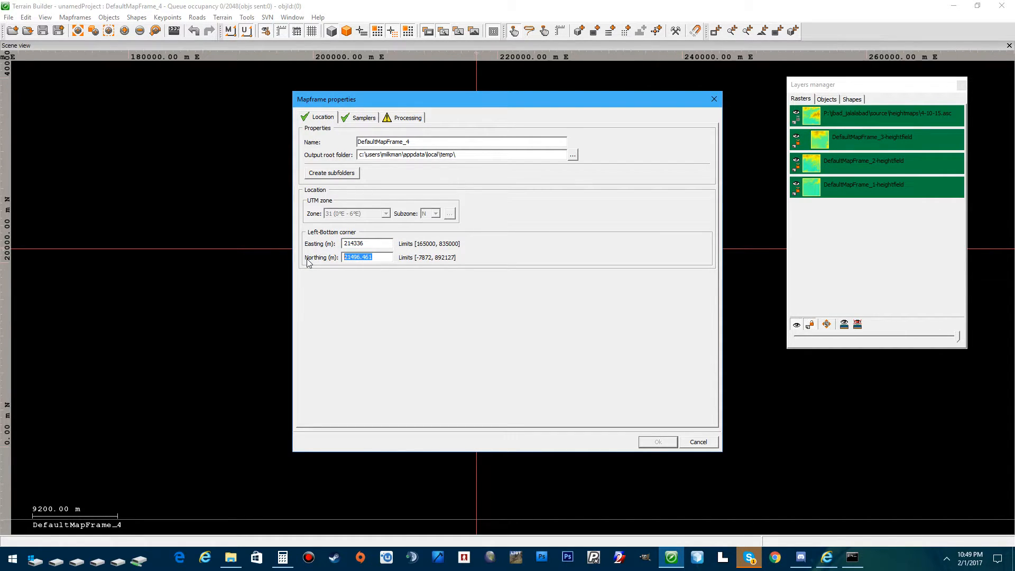
pyautogui.write('14336')
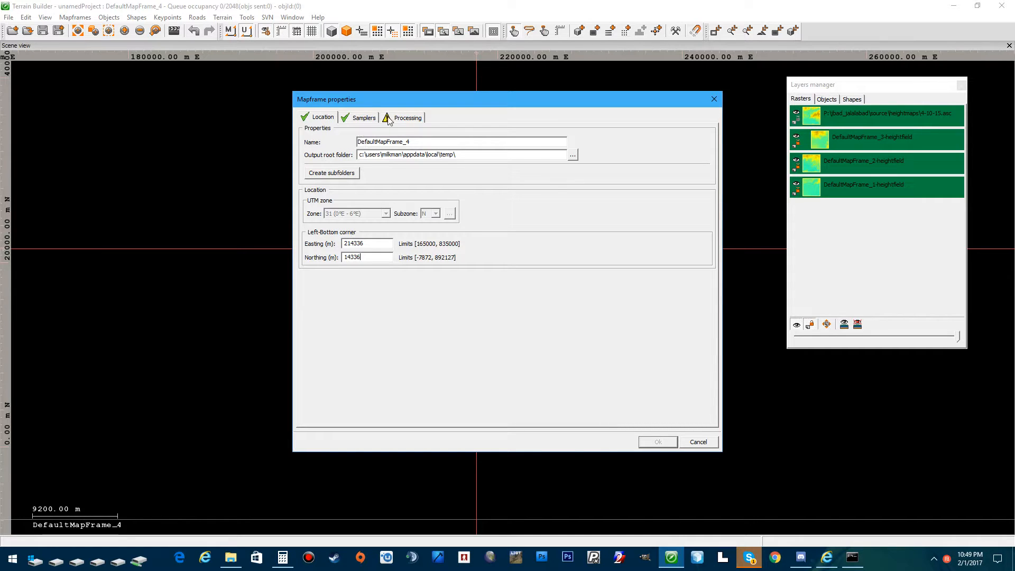
# Give DefaultMapFrame_4 a 2048 × 2048 grid with 7 m cells.
pyautogui.click(363, 117)
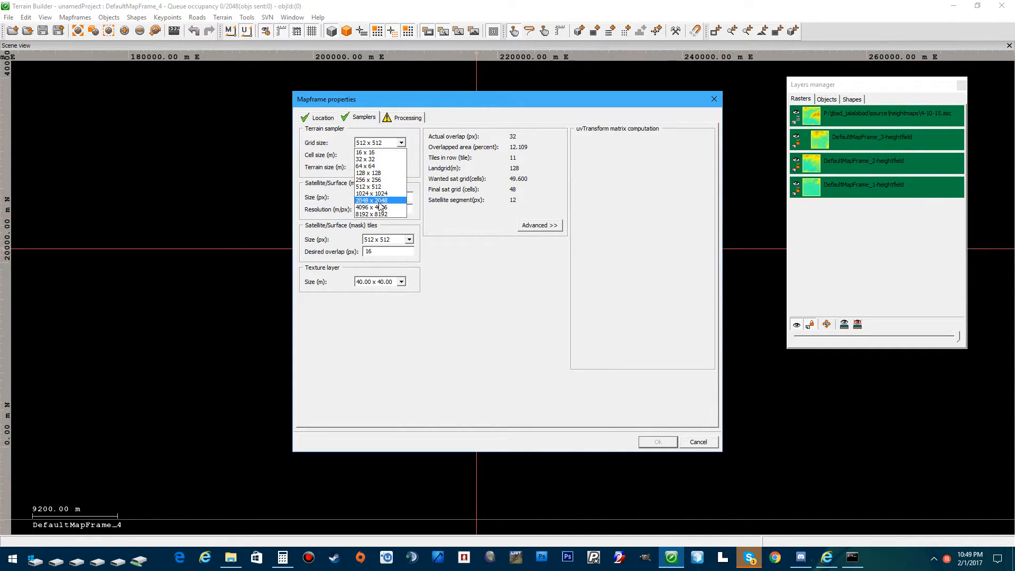
pyautogui.click(372, 200)
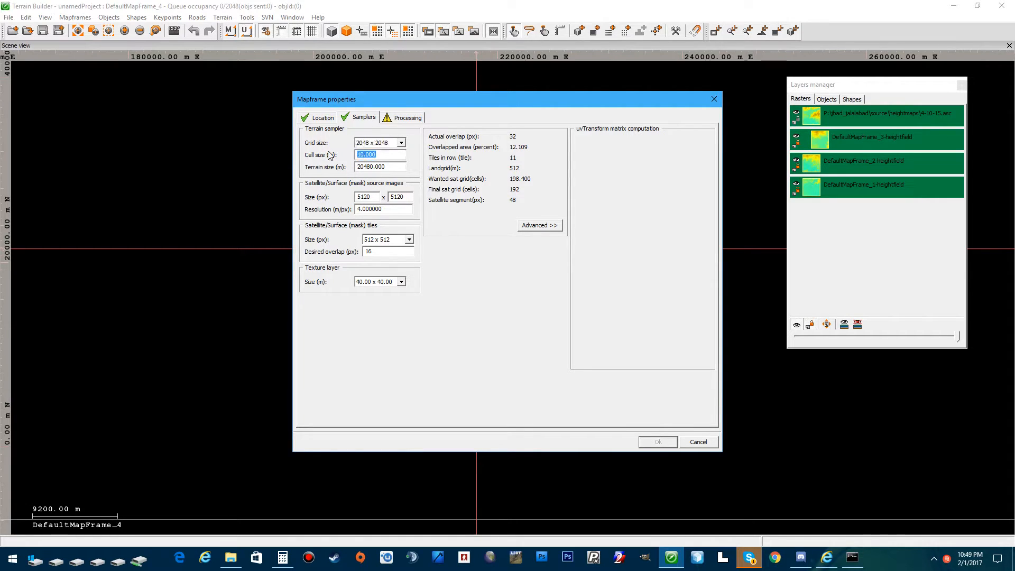
pyautogui.write('7')
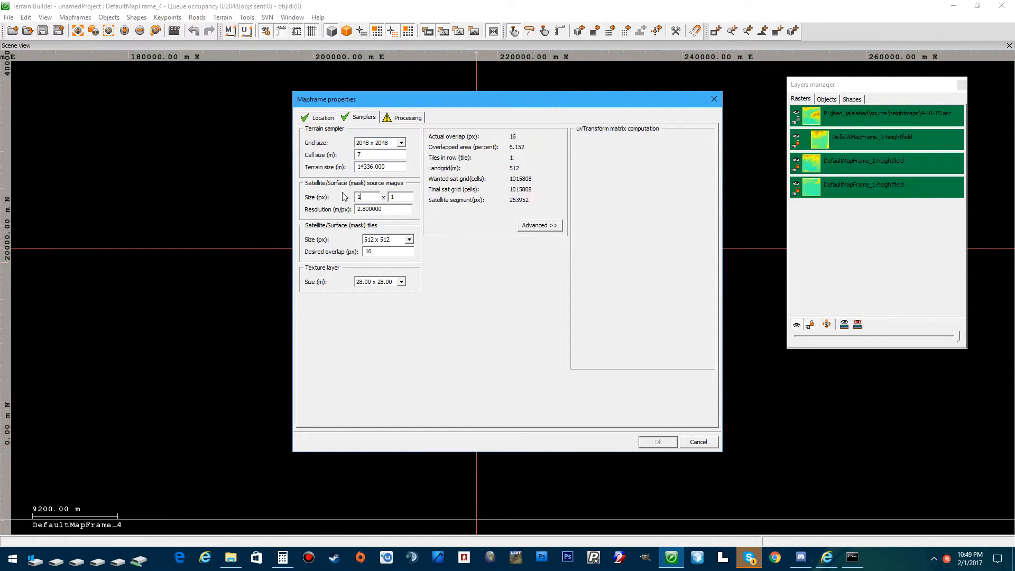
pyautogui.write('14336')
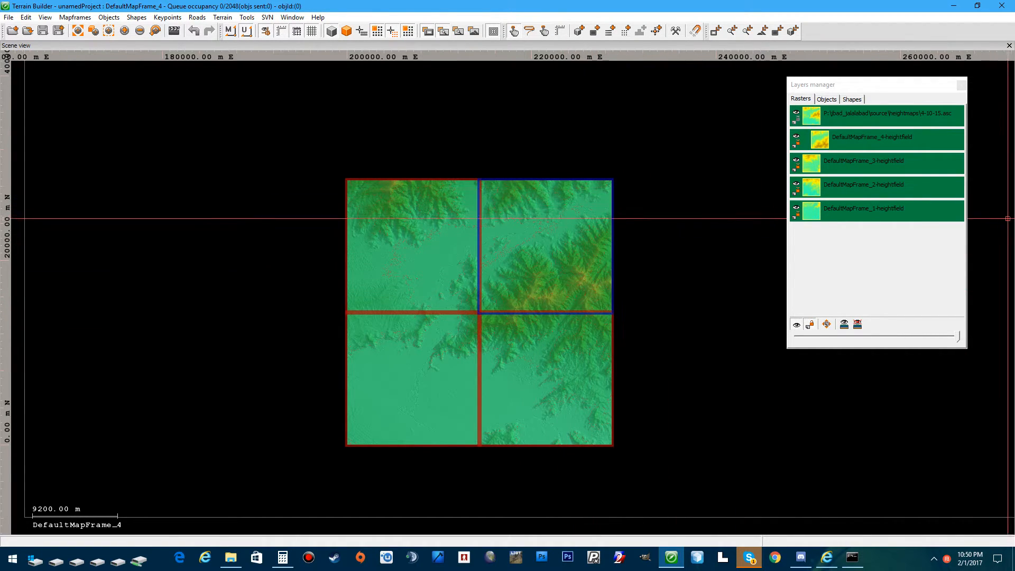
pyautogui.click(83, 18)
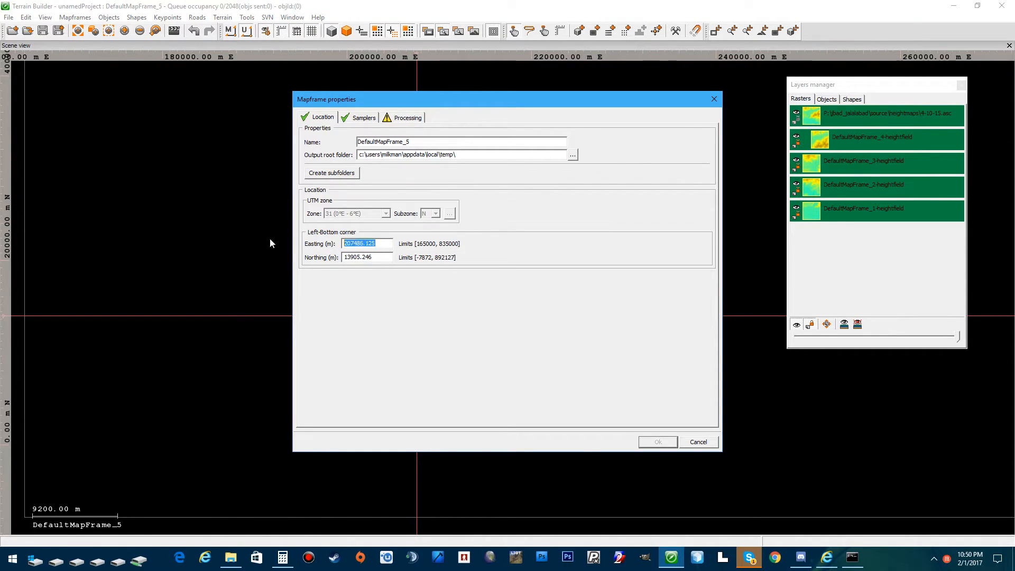
# Place DefaultMapFrame_5 at easting 200000, northing 0 and inspect its output root folder path.
pyautogui.write('2')
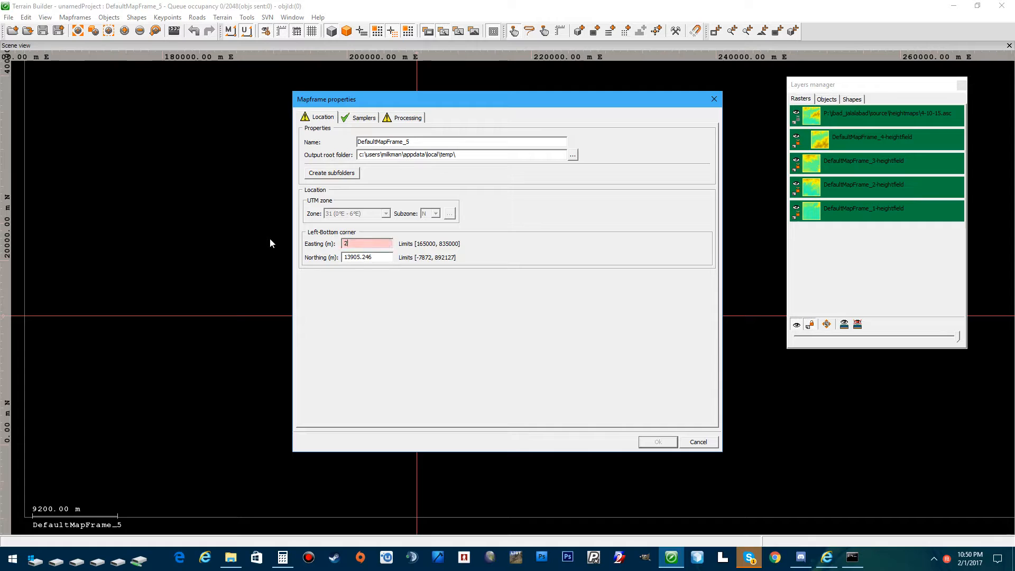
pyautogui.write('200000')
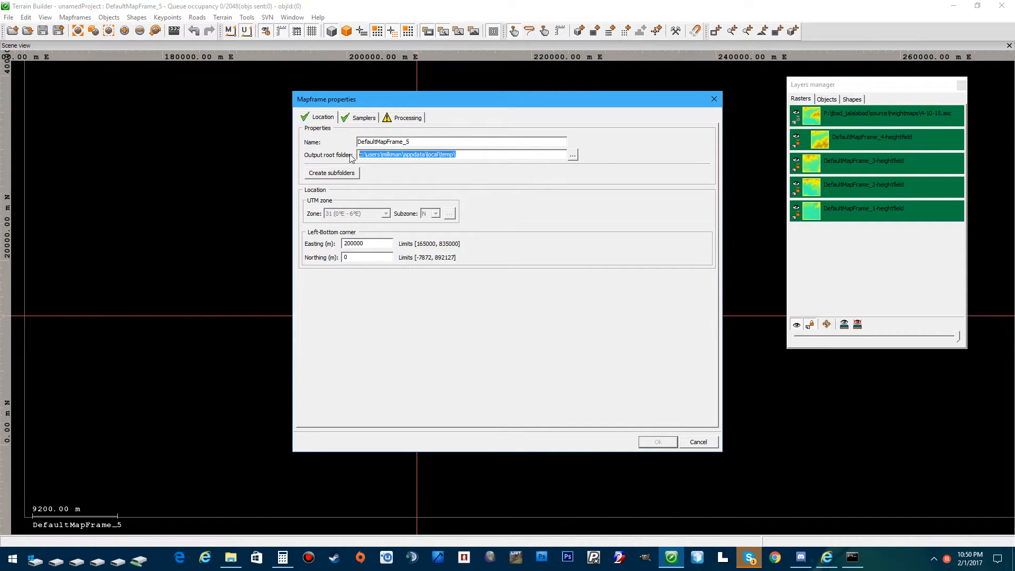
pyautogui.click(463, 154)
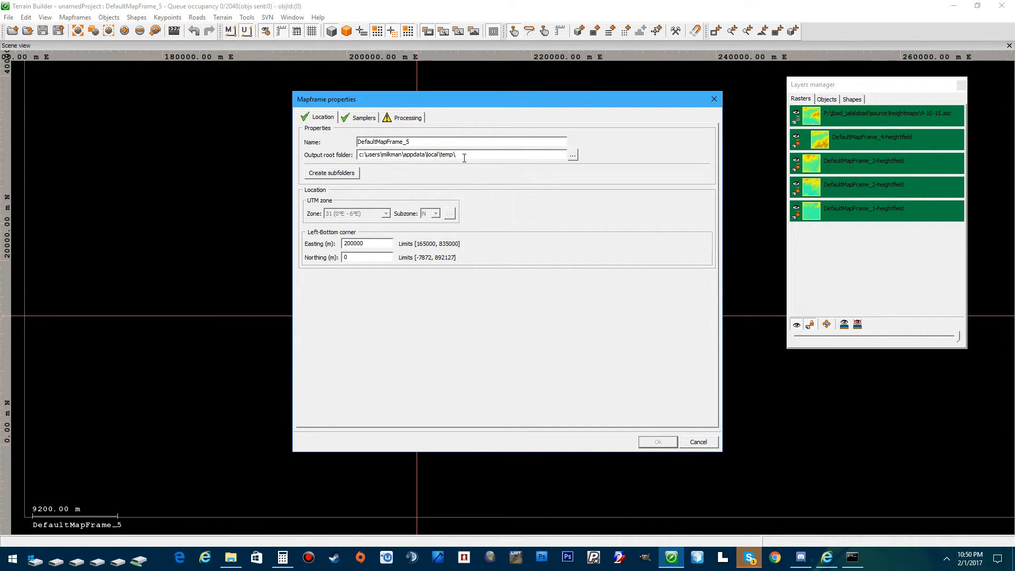
pyautogui.tripleClick(461, 154)
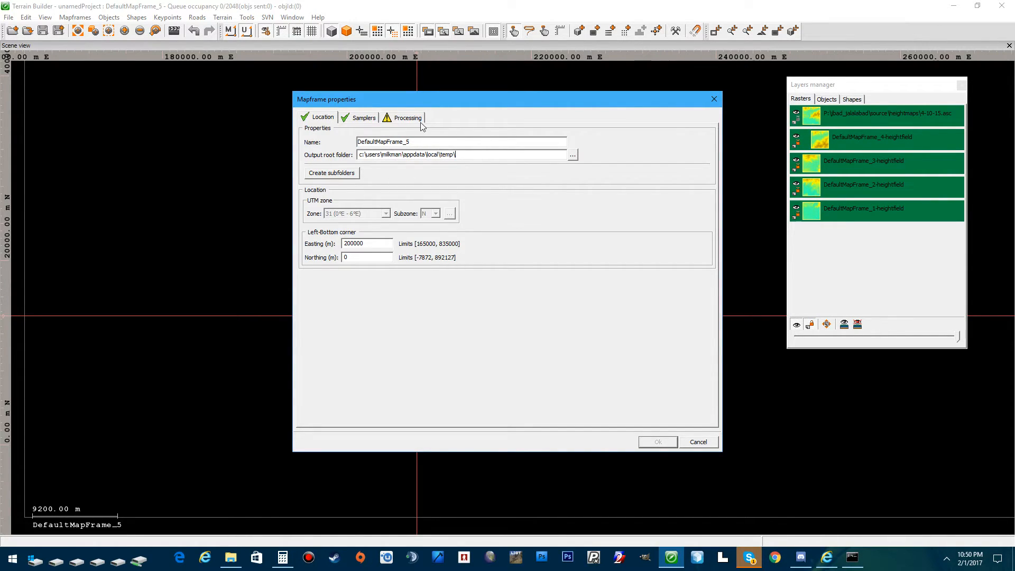
pyautogui.click(476, 155)
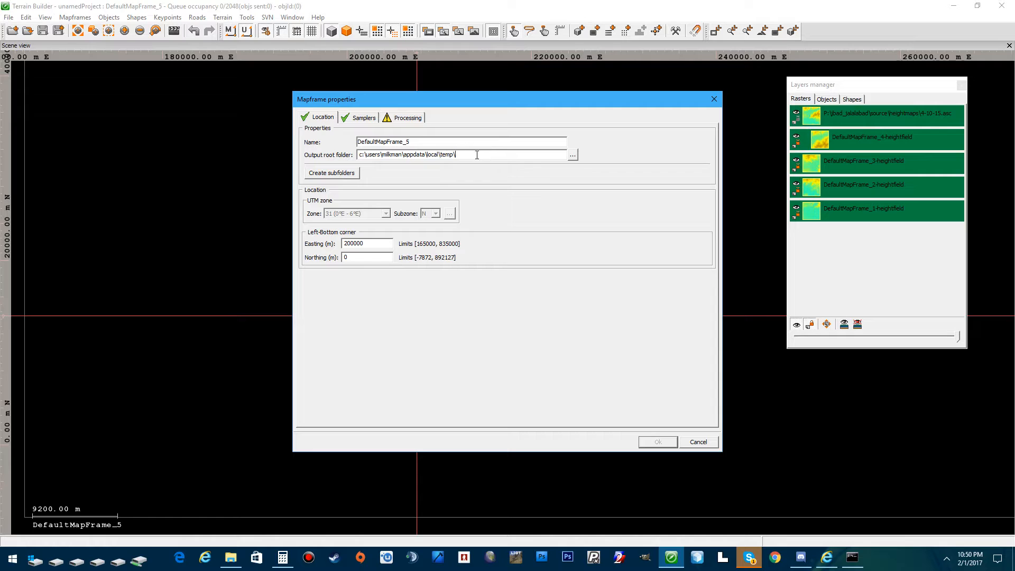
pyautogui.tripleClick(461, 154)
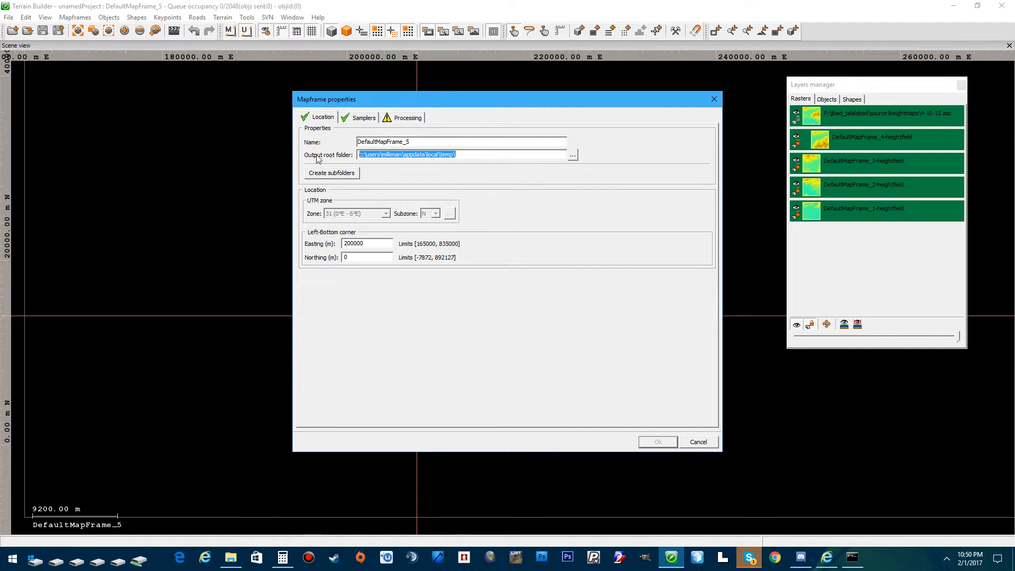
pyautogui.moveTo(427, 195)
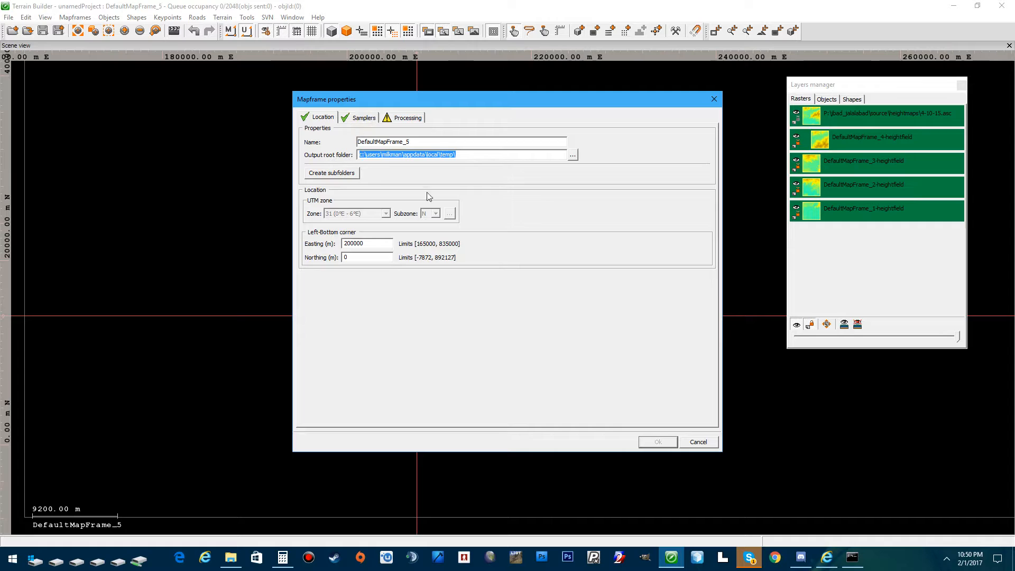
# Give DefaultMapFrame_5 a 4096 × 4096 grid with 7 m cells and 28672 px imagery.
pyautogui.click(364, 117)
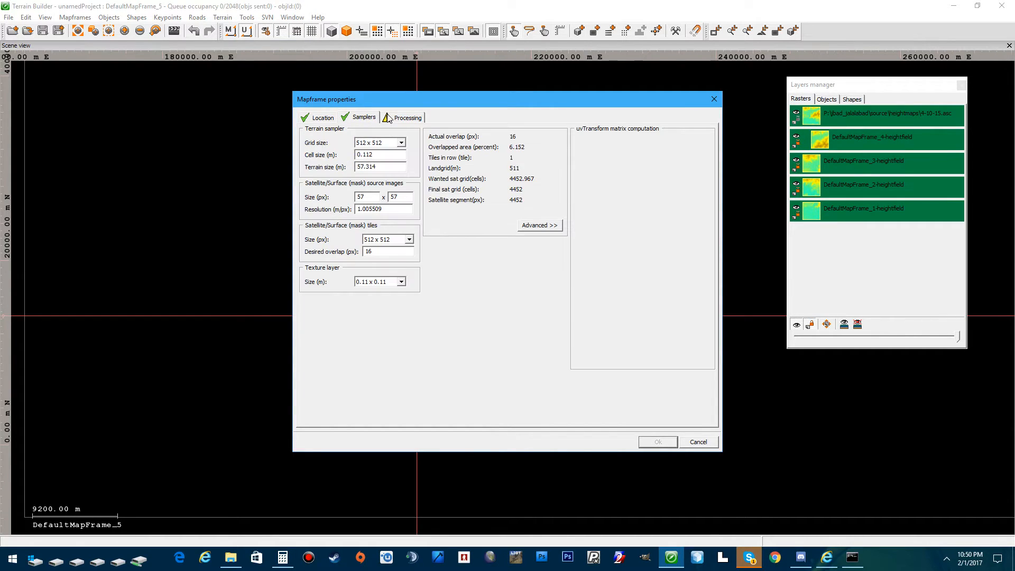
pyautogui.click(403, 143)
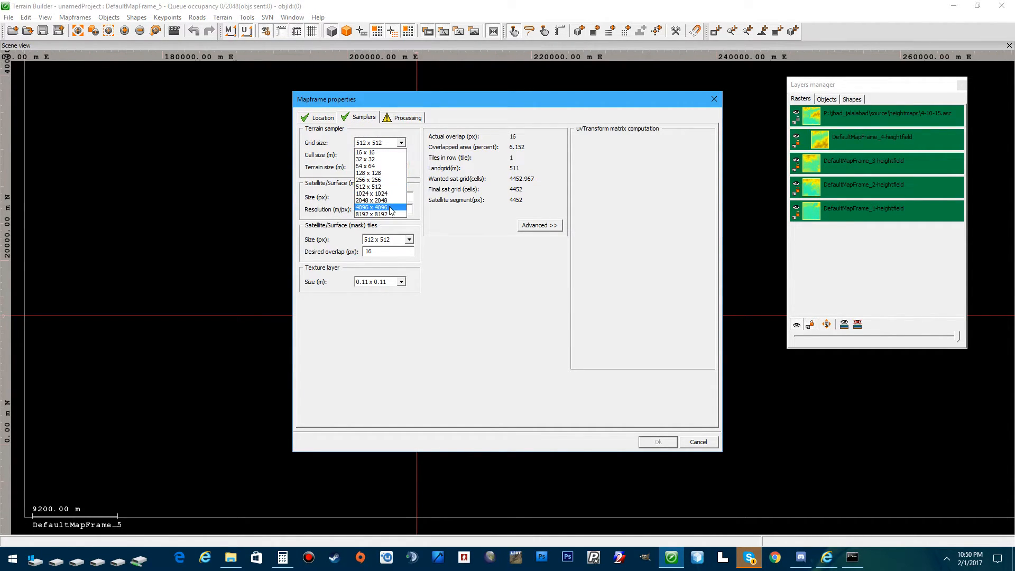
pyautogui.click(371, 207)
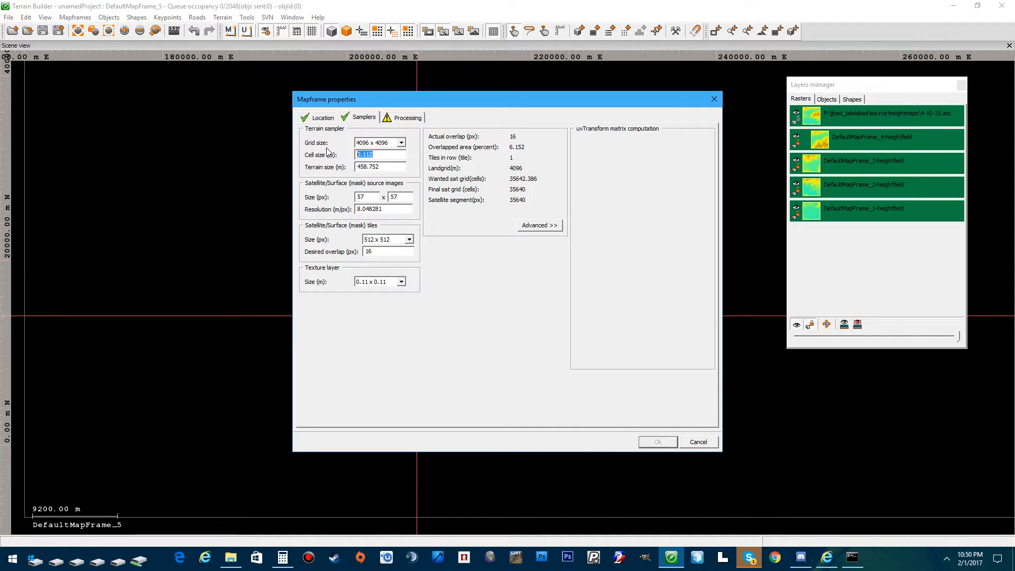
pyautogui.write('7')
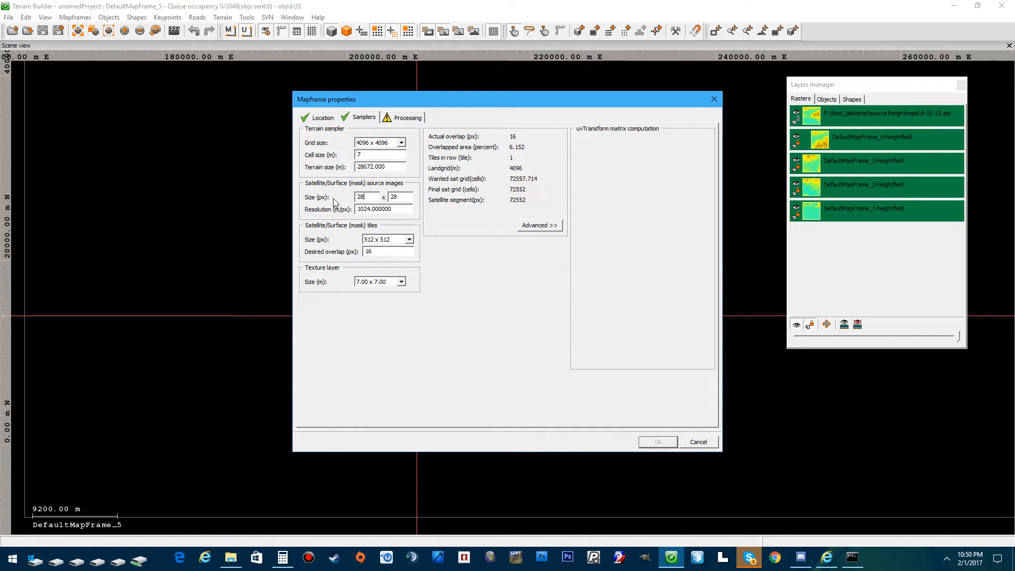
pyautogui.write('28672')
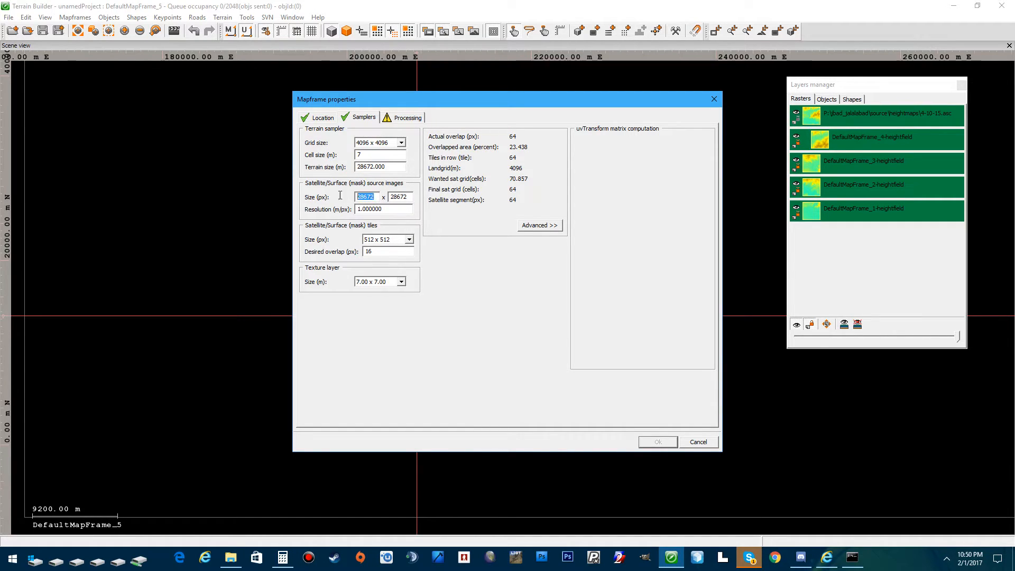
# Set the texture layer size to 28.00 × 28.00 m and keep mask tiles at 512 × 512.
pyautogui.click(403, 281)
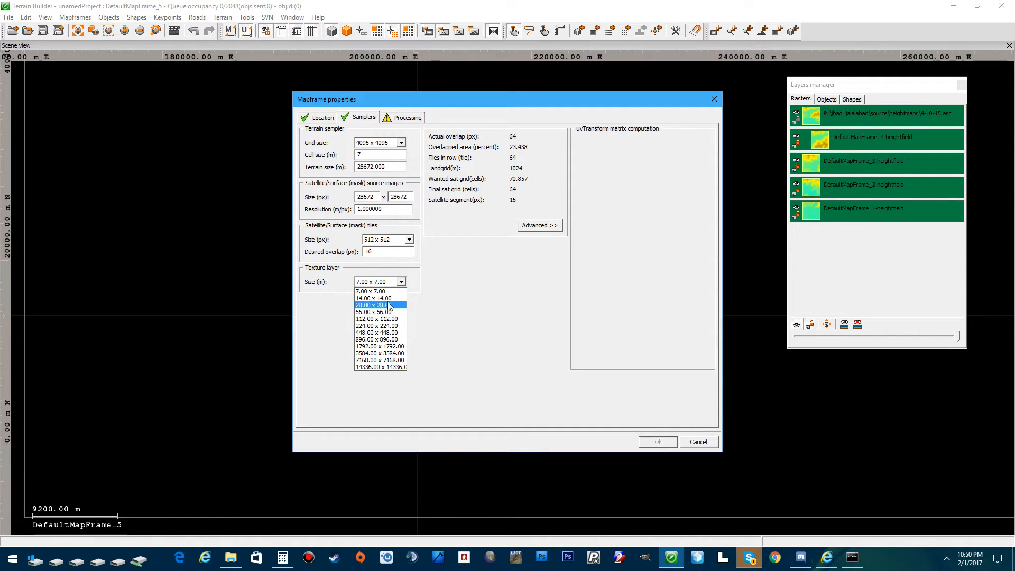
pyautogui.click(375, 305)
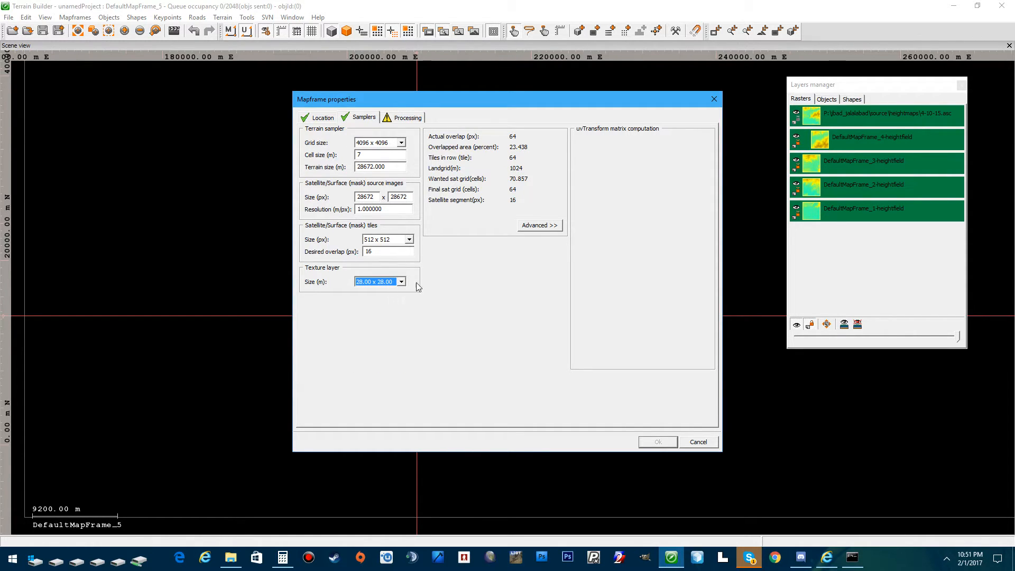
pyautogui.click(400, 282)
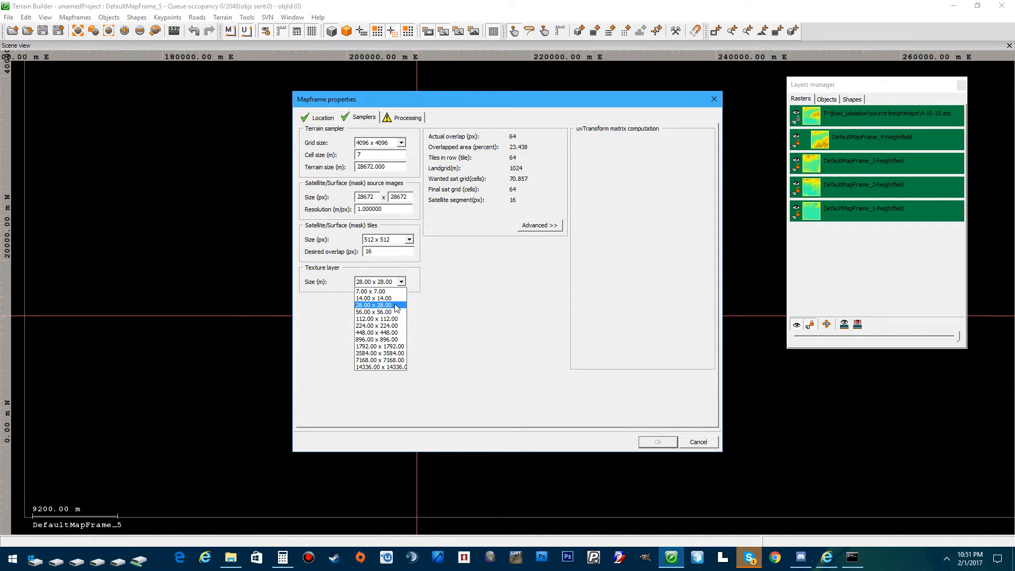
pyautogui.moveTo(376, 308)
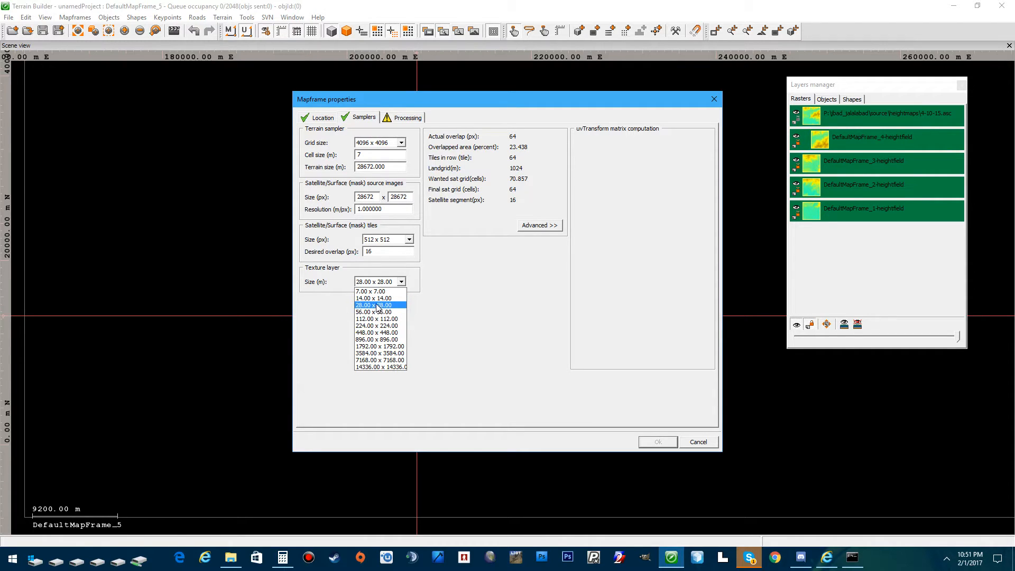
pyautogui.moveTo(381, 312)
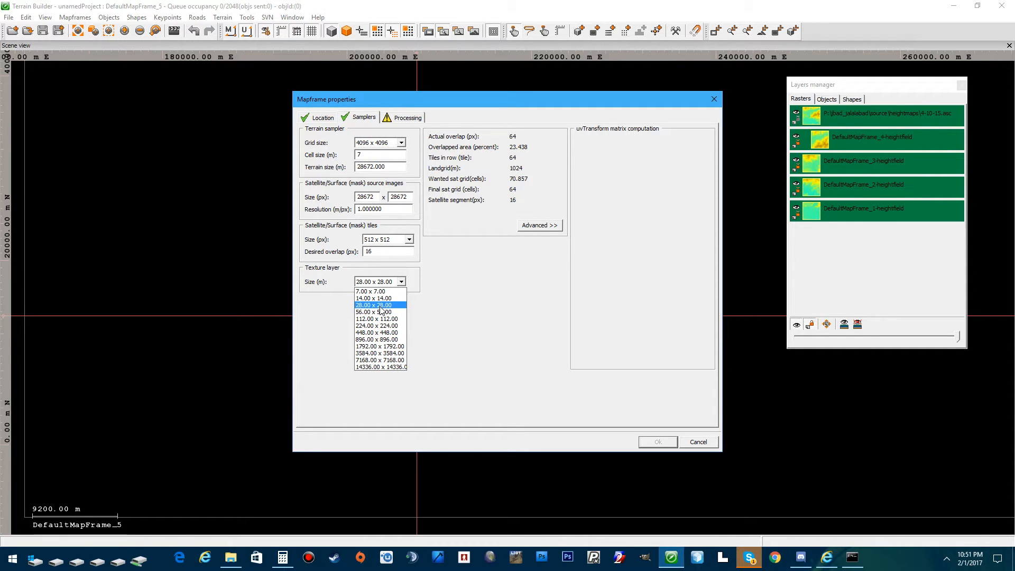
pyautogui.moveTo(386, 312)
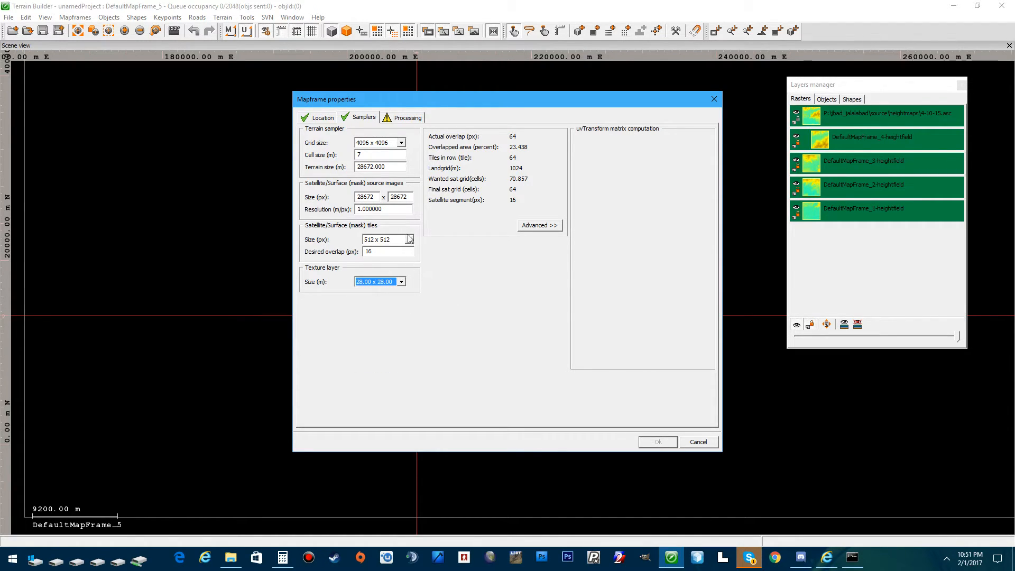
pyautogui.moveTo(389, 242)
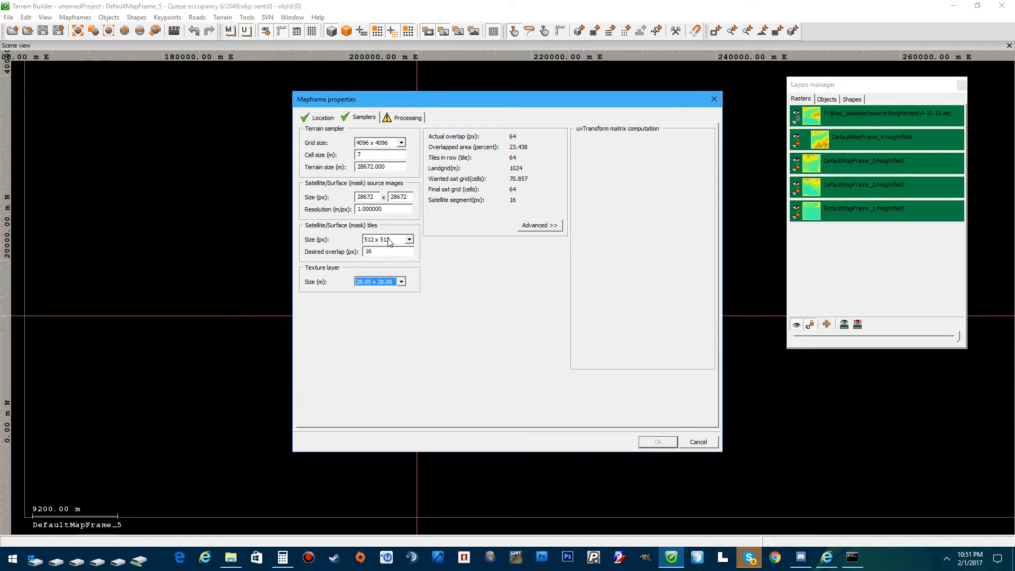
pyautogui.click(401, 239)
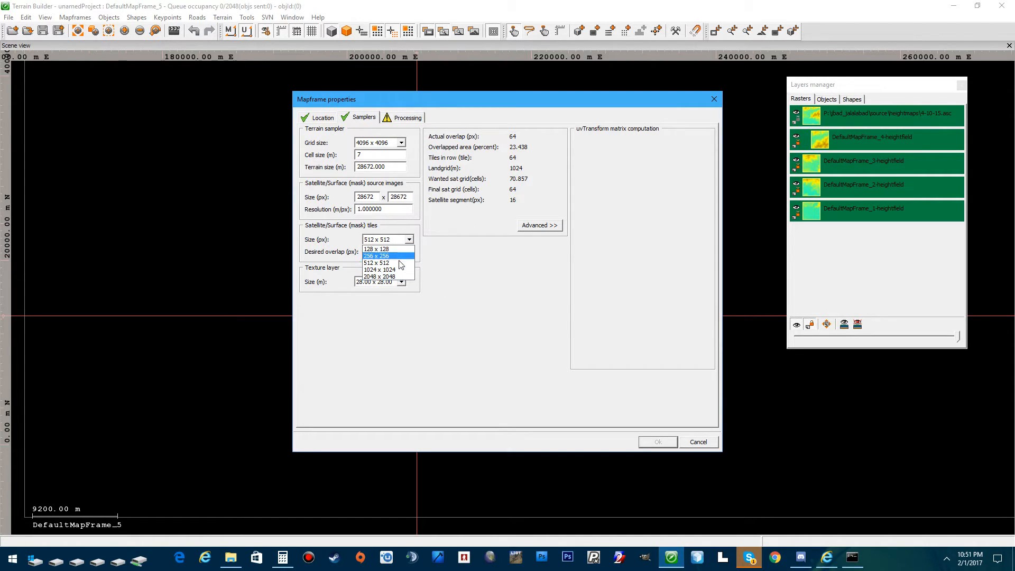
pyautogui.click(376, 263)
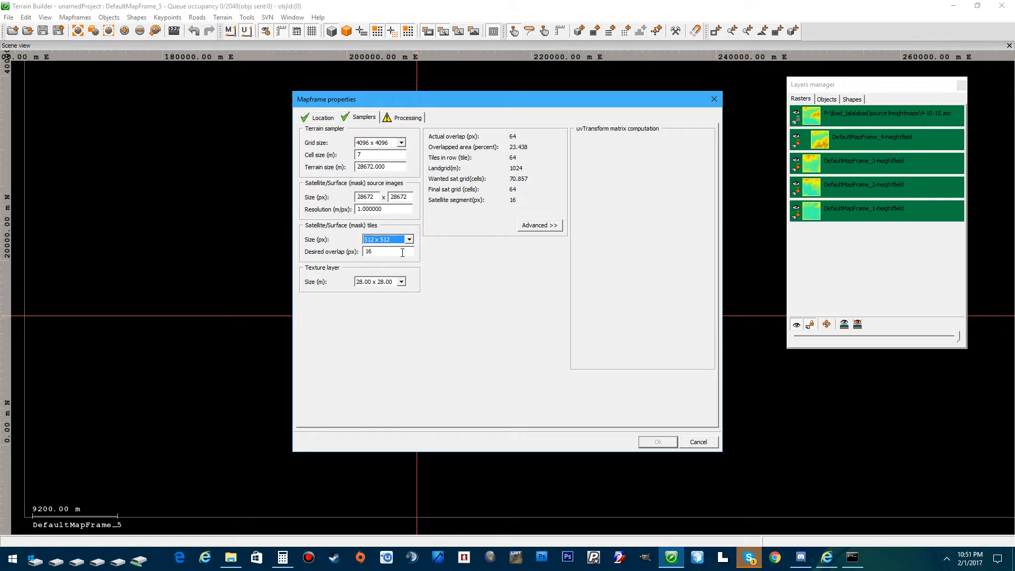
pyautogui.click(382, 252)
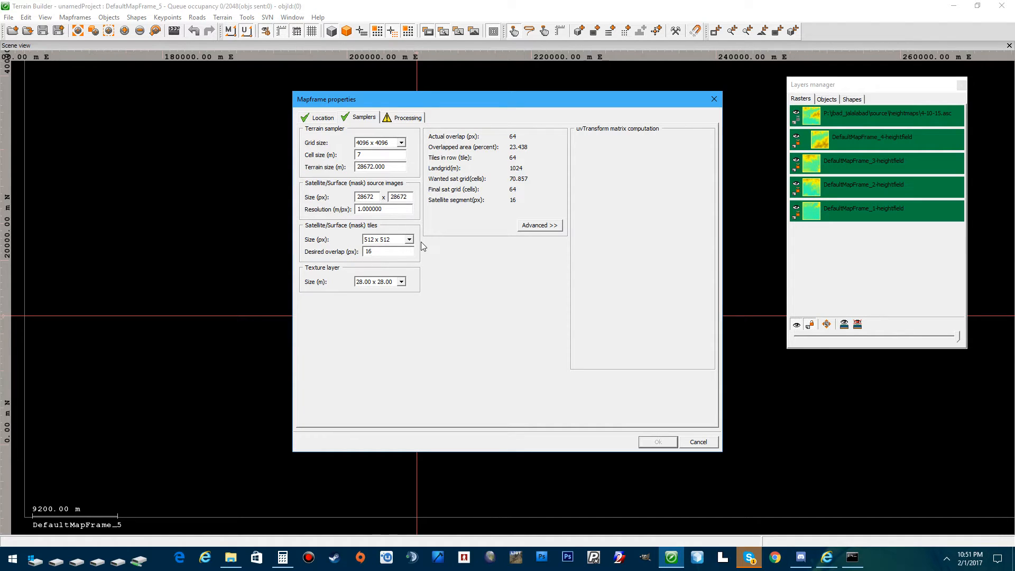
# Set DefaultMapFrame_5's layers config file to Layers.cfg from jbad_jalalabad, then start a terrain rebuild.
pyautogui.click(407, 117)
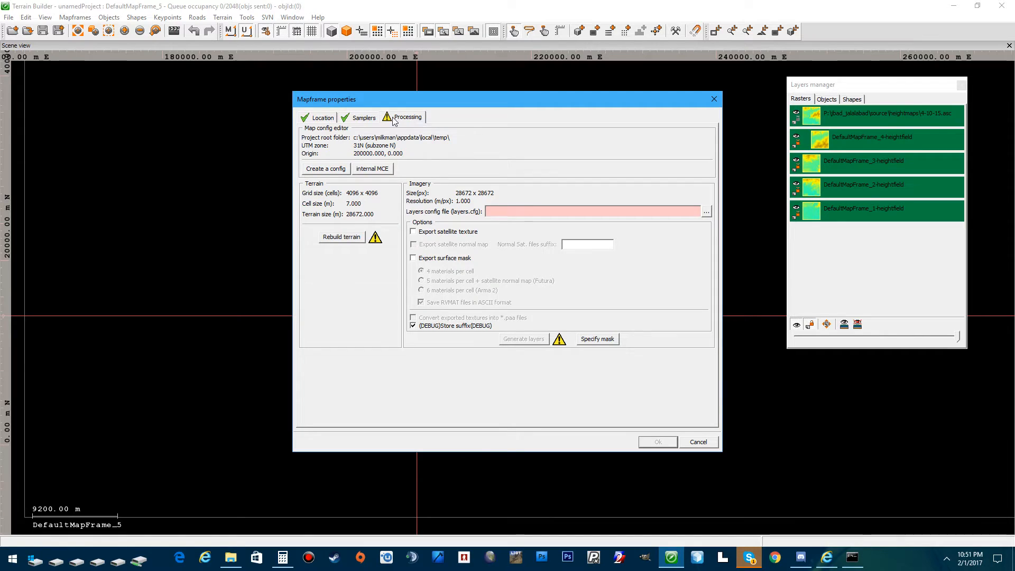
pyautogui.click(691, 211)
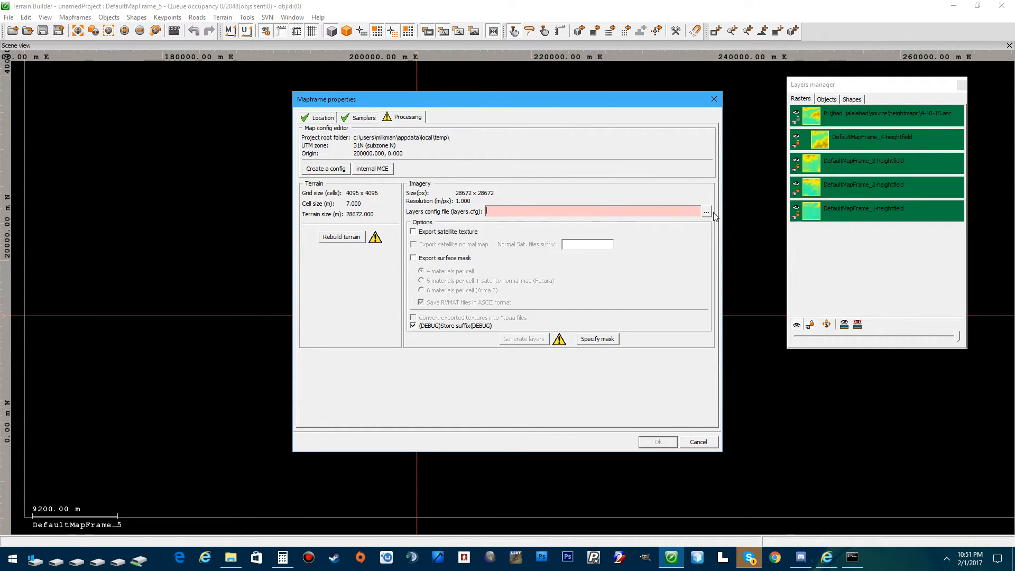
pyautogui.click(706, 212)
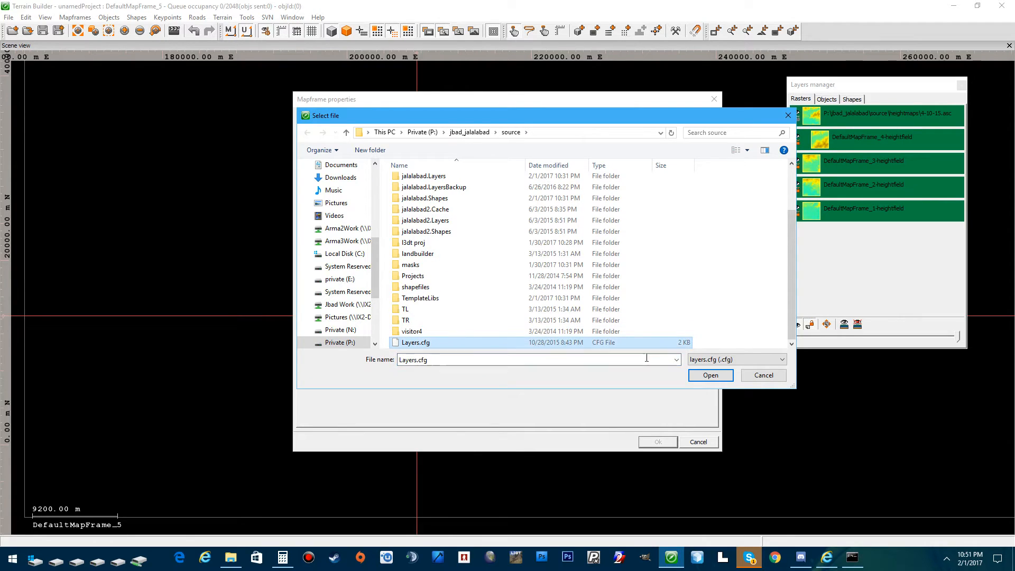
pyautogui.click(710, 375)
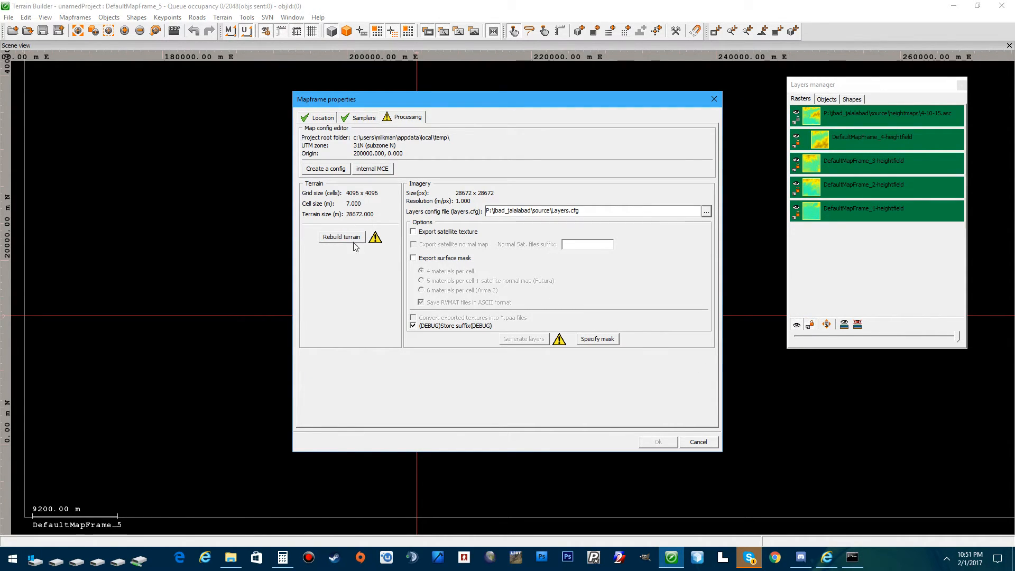
pyautogui.click(342, 236)
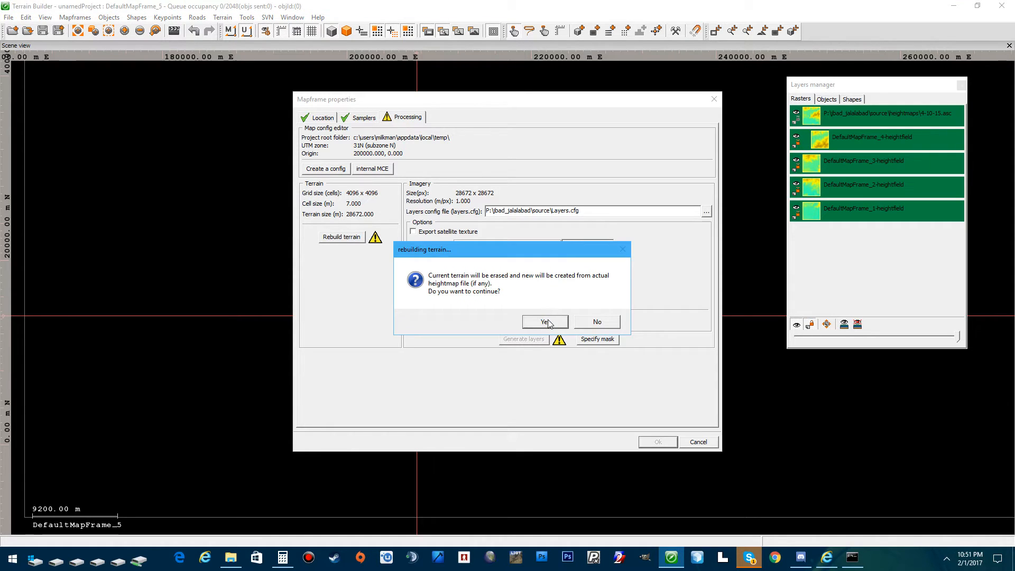
# Confirm erasing and recreating DefaultMapFrame_5's terrain, then close its properties with OK.
pyautogui.click(545, 322)
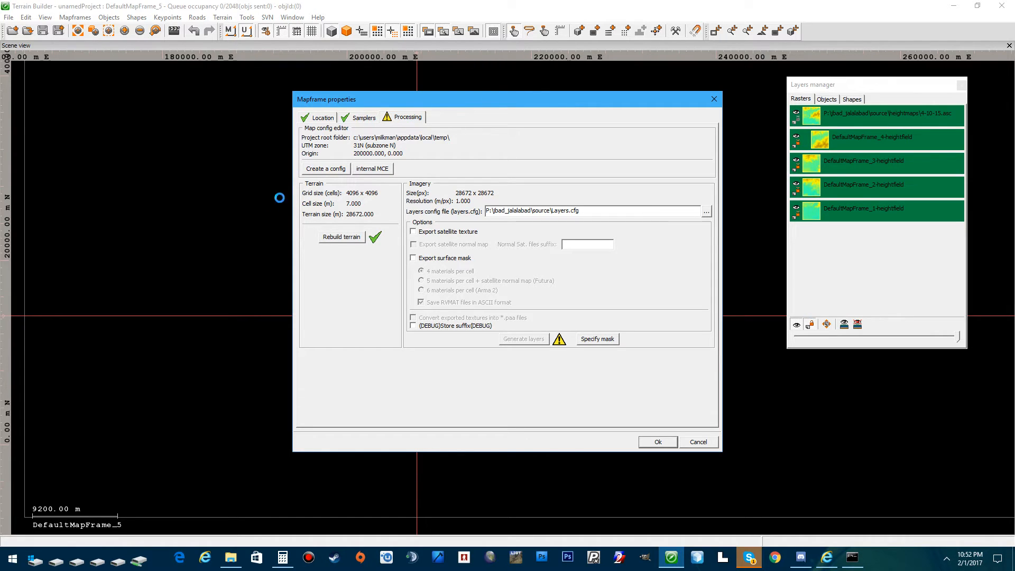
pyautogui.click(342, 237)
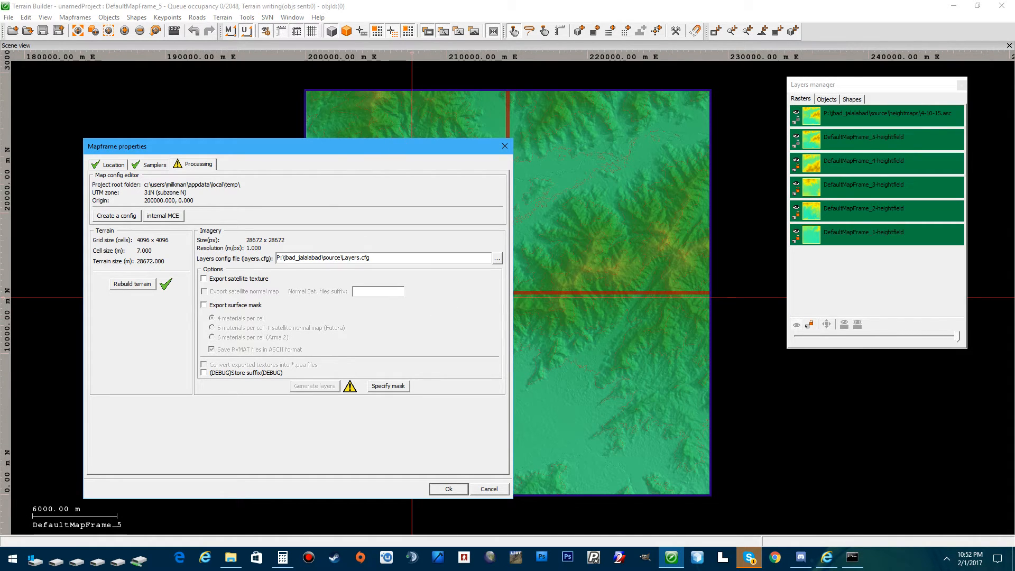
pyautogui.click(449, 489)
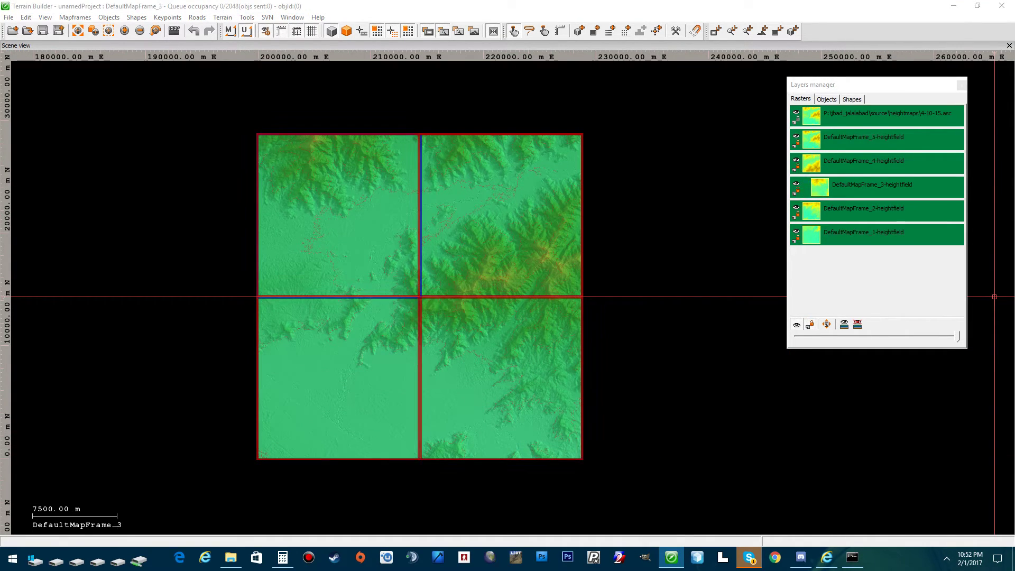
# Rename DefaultMapFrame_1 to 'whole' and open DefaultMapFrame_2's properties.
pyautogui.click(872, 232)
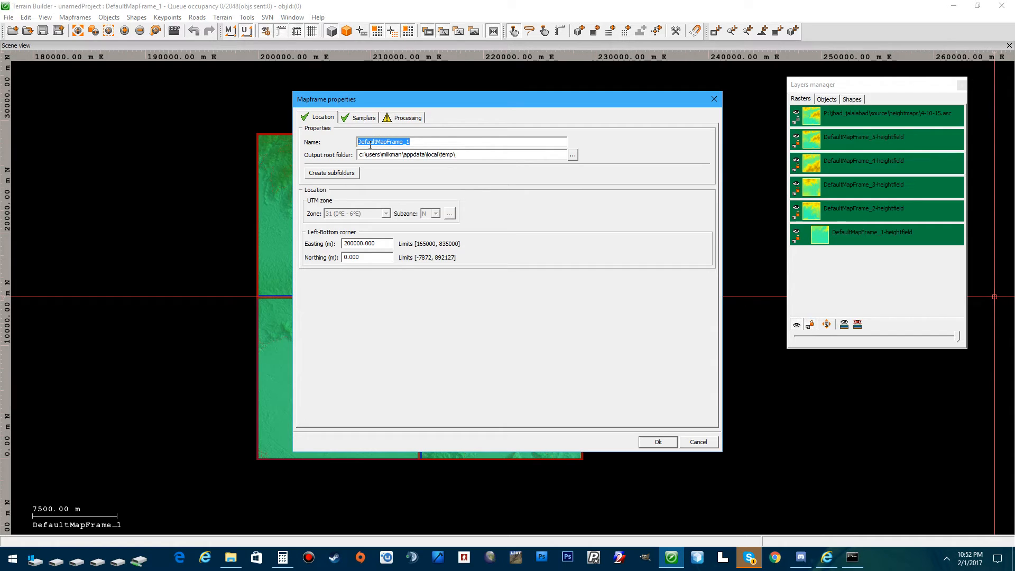
pyautogui.write('whole')
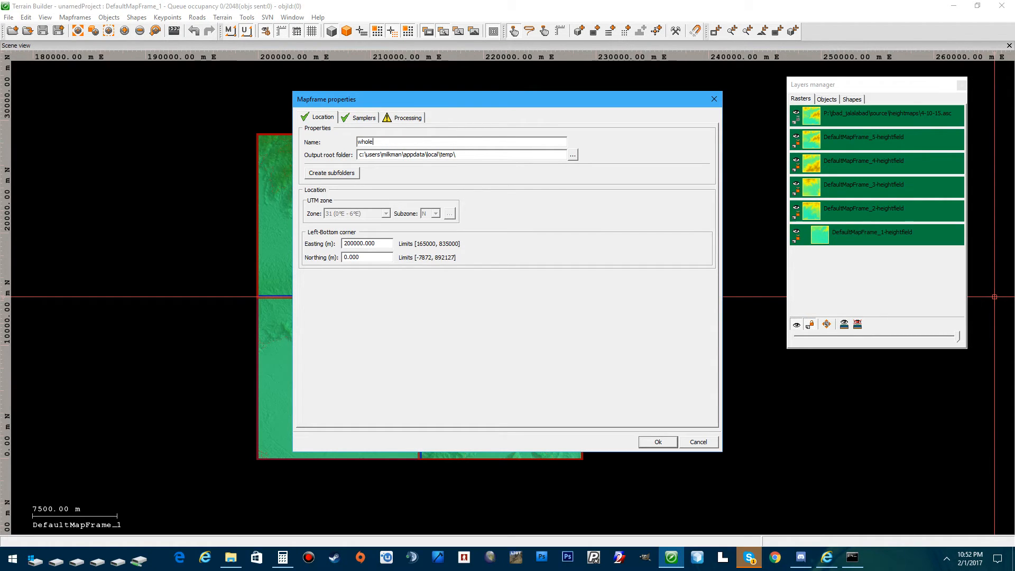
pyautogui.click(658, 442)
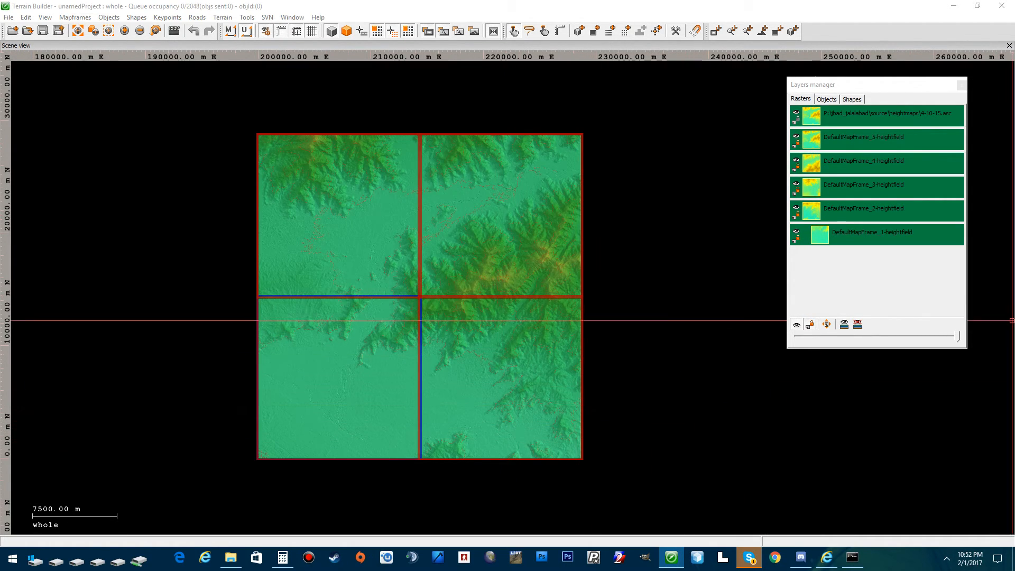
pyautogui.doubleClick(864, 208)
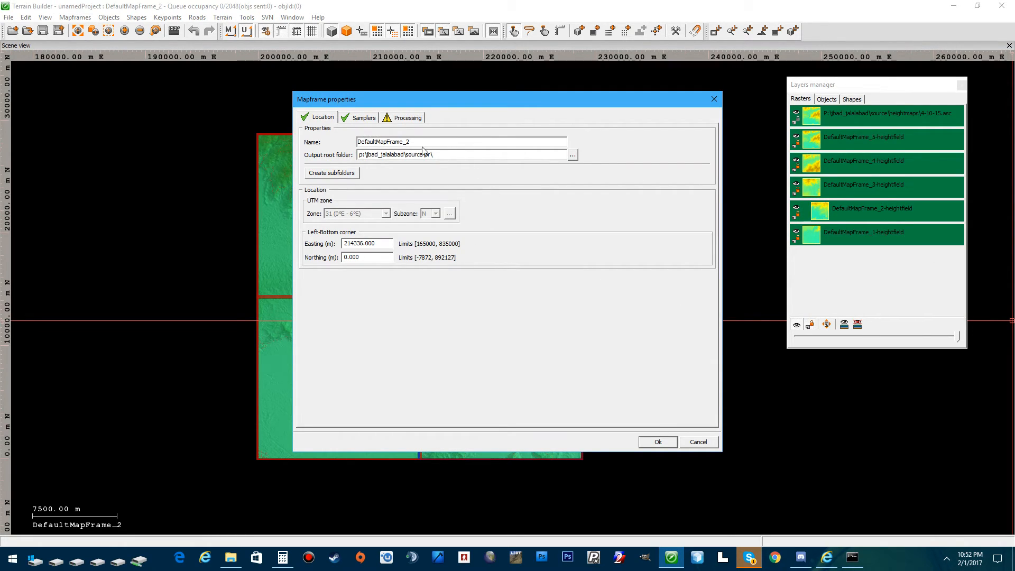
# Review DefaultMapFrame_2's processing settings, close the dialog, and zoom out over the grid.
pyautogui.click(407, 117)
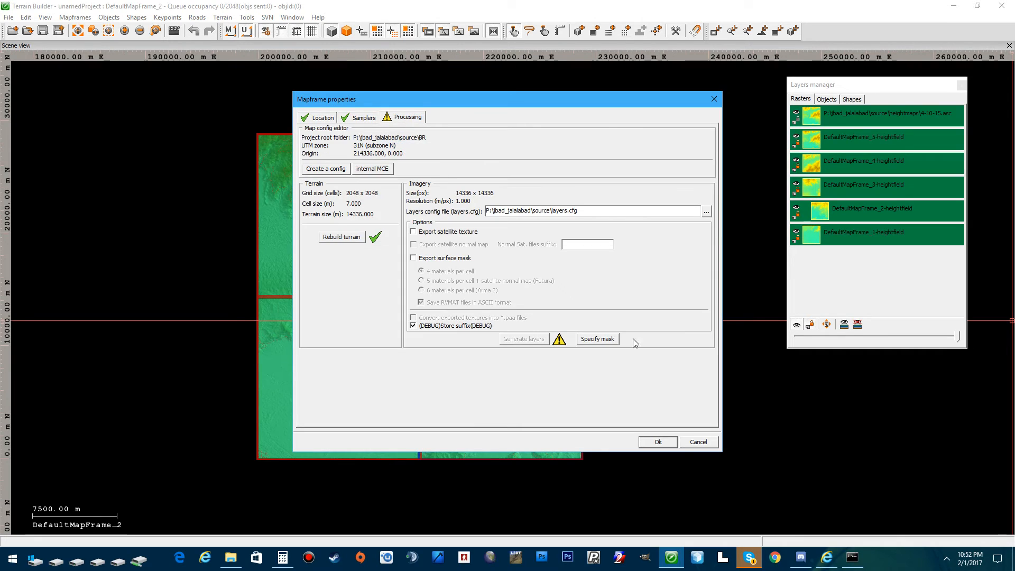
pyautogui.click(658, 442)
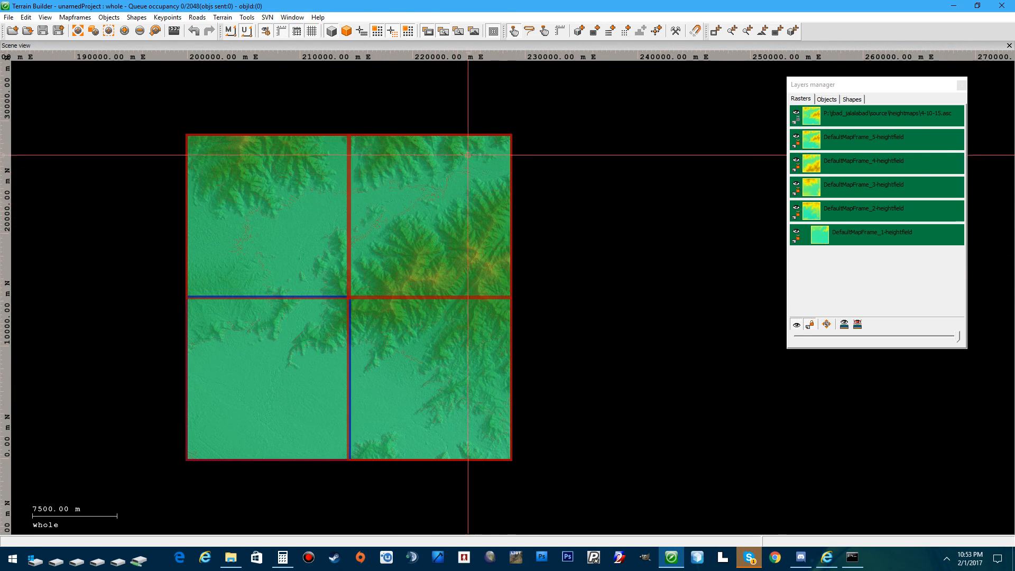
pyautogui.scroll(-3)
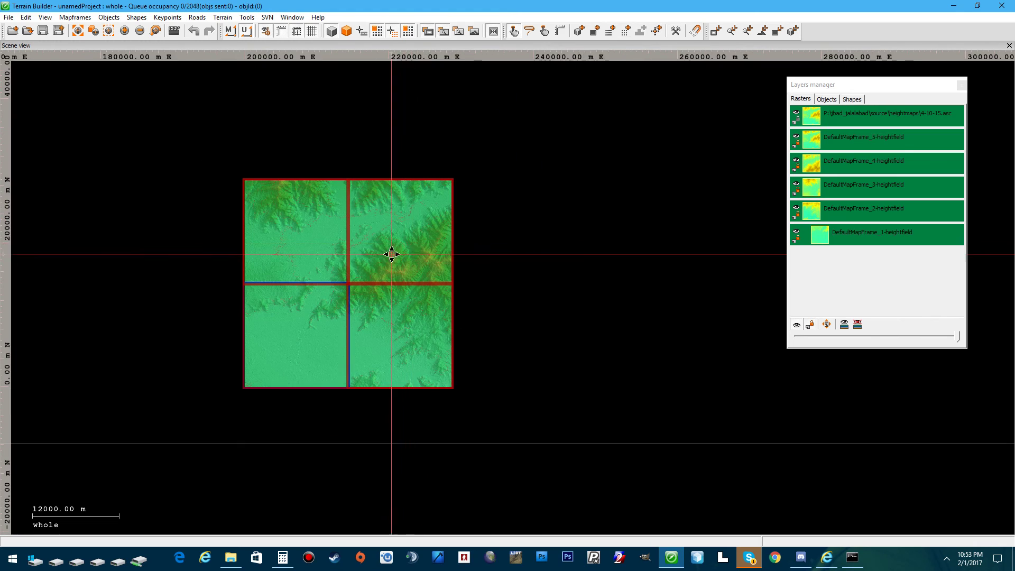